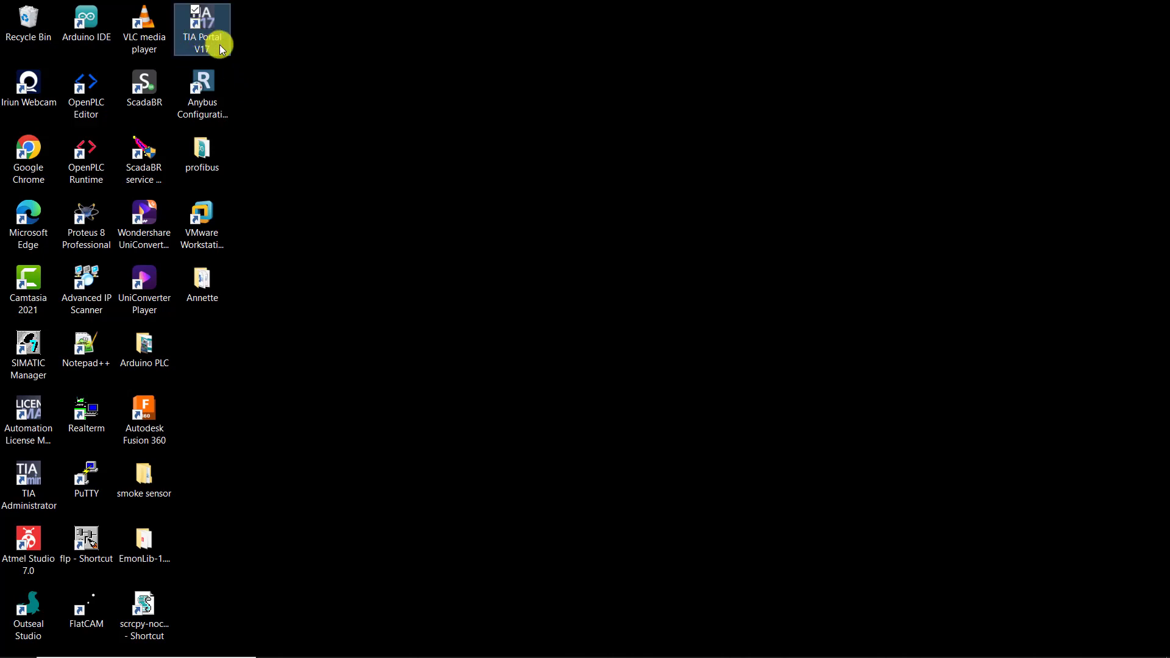
- Launch TIA Portal V17 and create a new project named S7_300_TEST
double_click(201, 28)
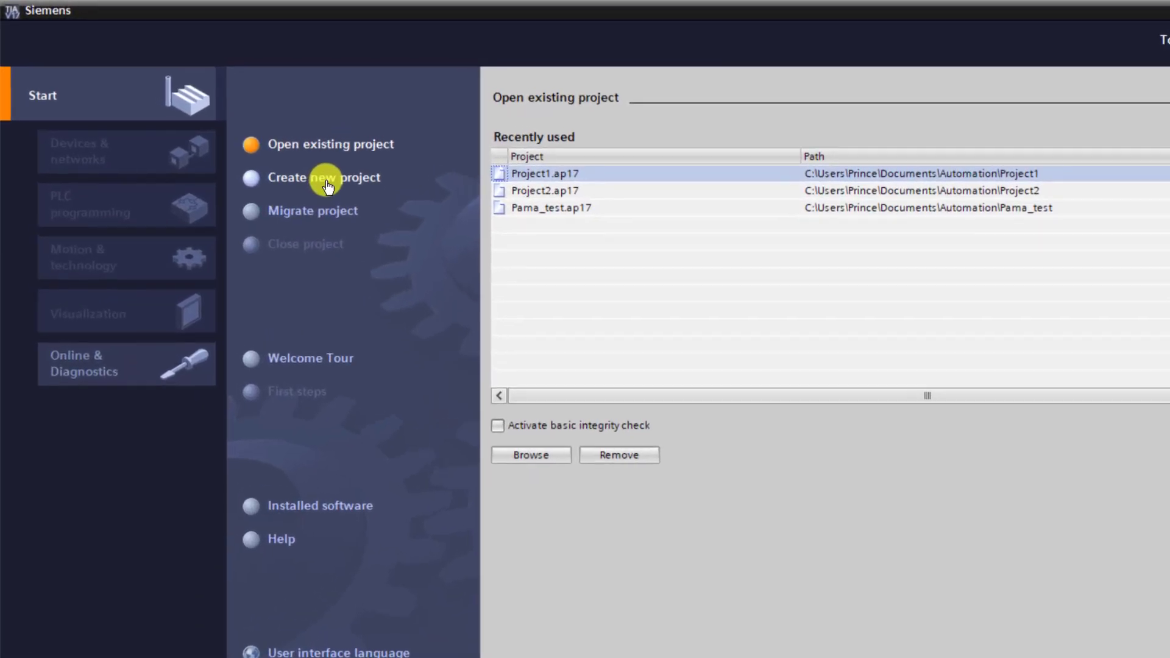
left_click(324, 177)
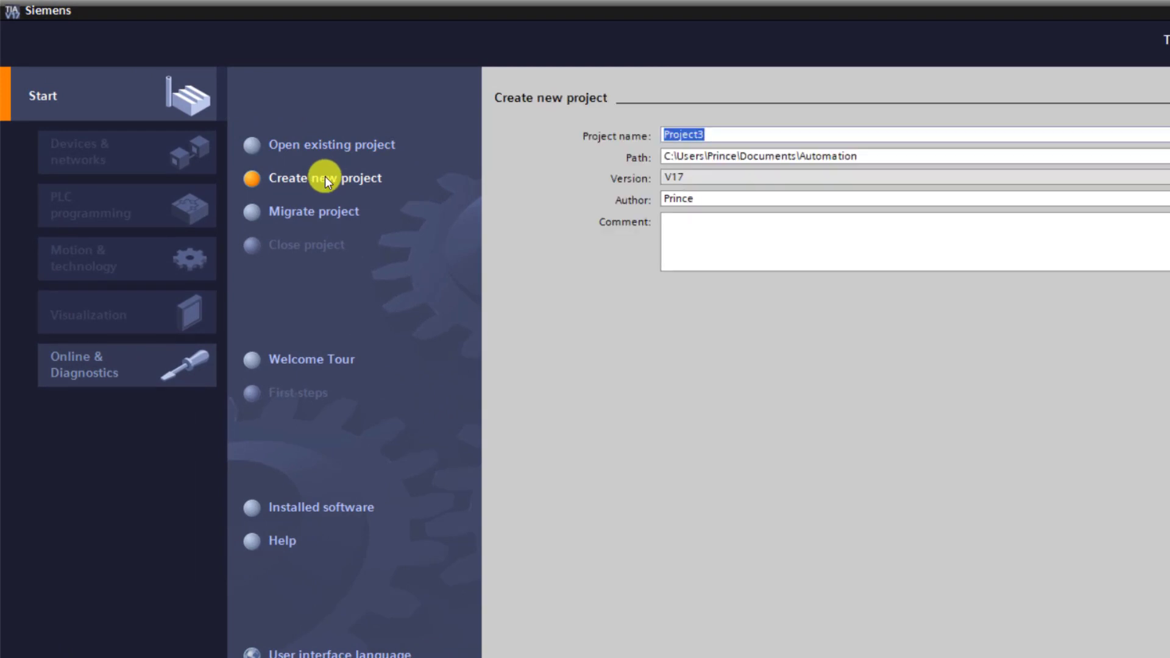
mouse_move(769, 143)
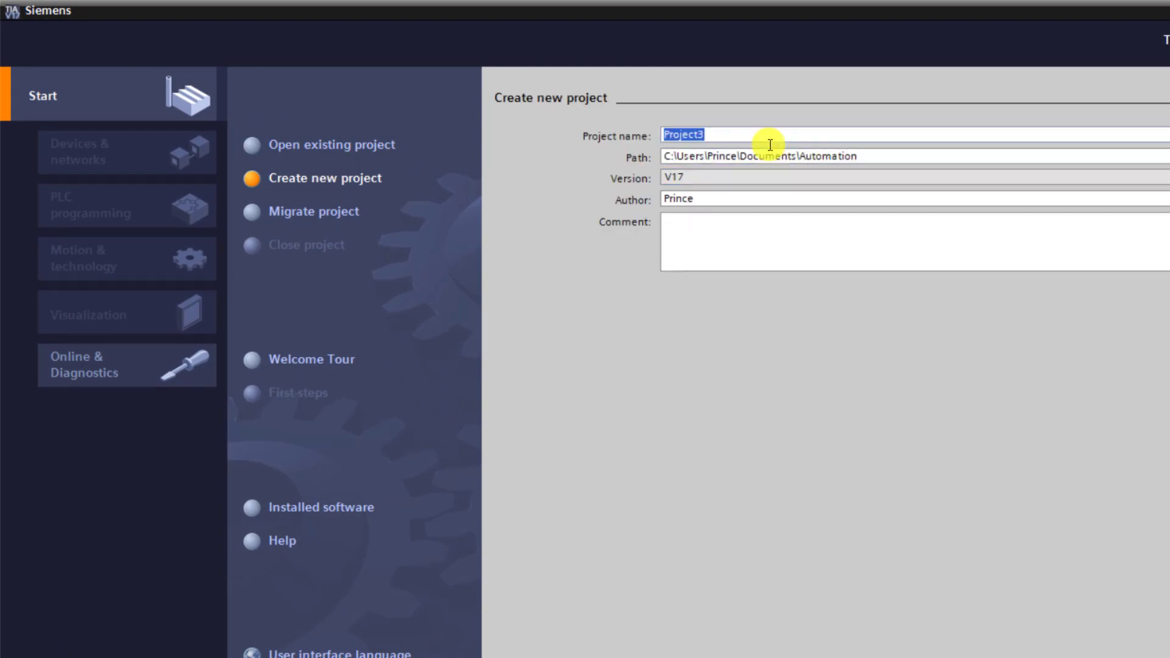
type("S7_300_TES")
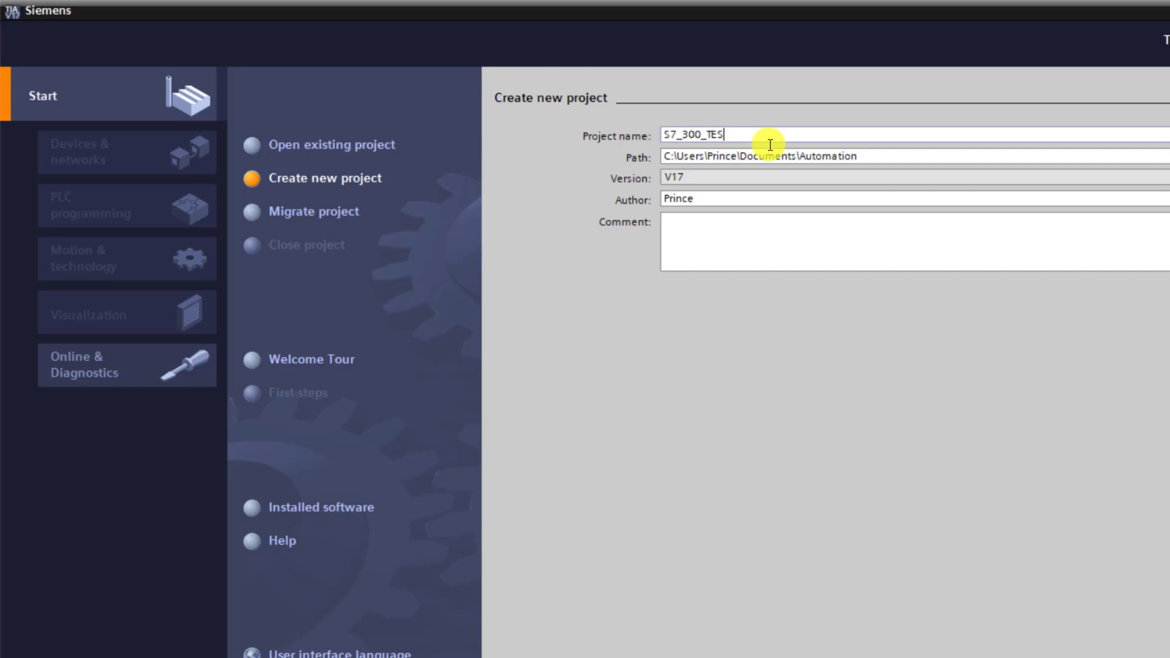
type("T")
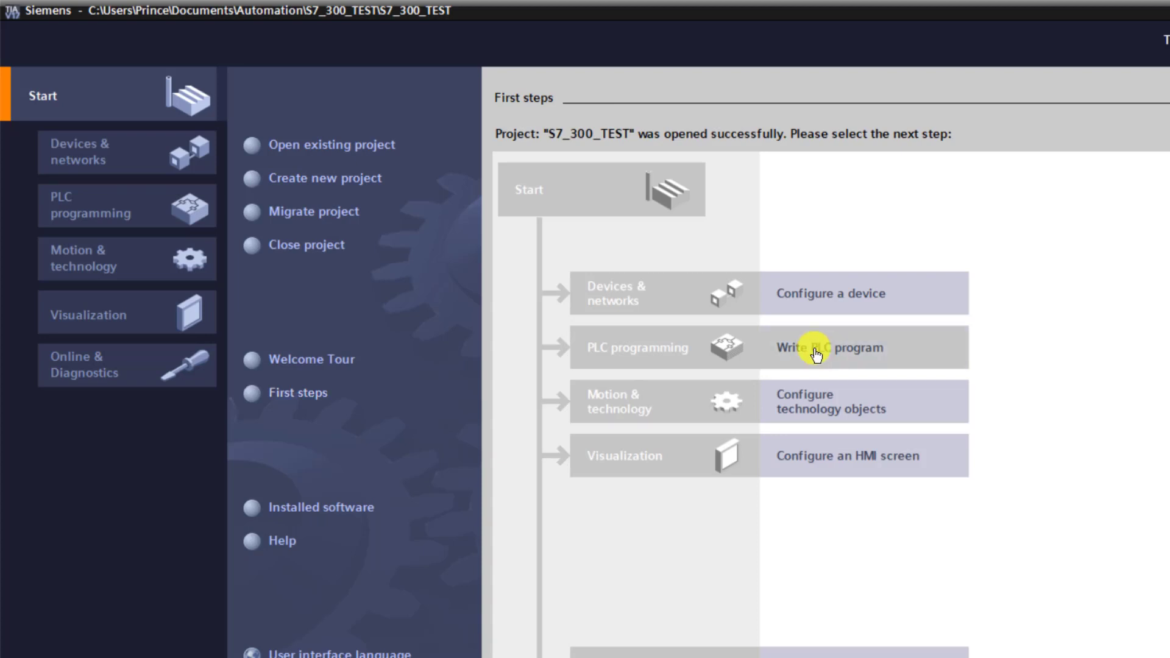
- Add an S7-300 CPU 314, article 6ES7 314-1AG14-0AB0 firmware V3.3, as PLC_1
left_click(829, 347)
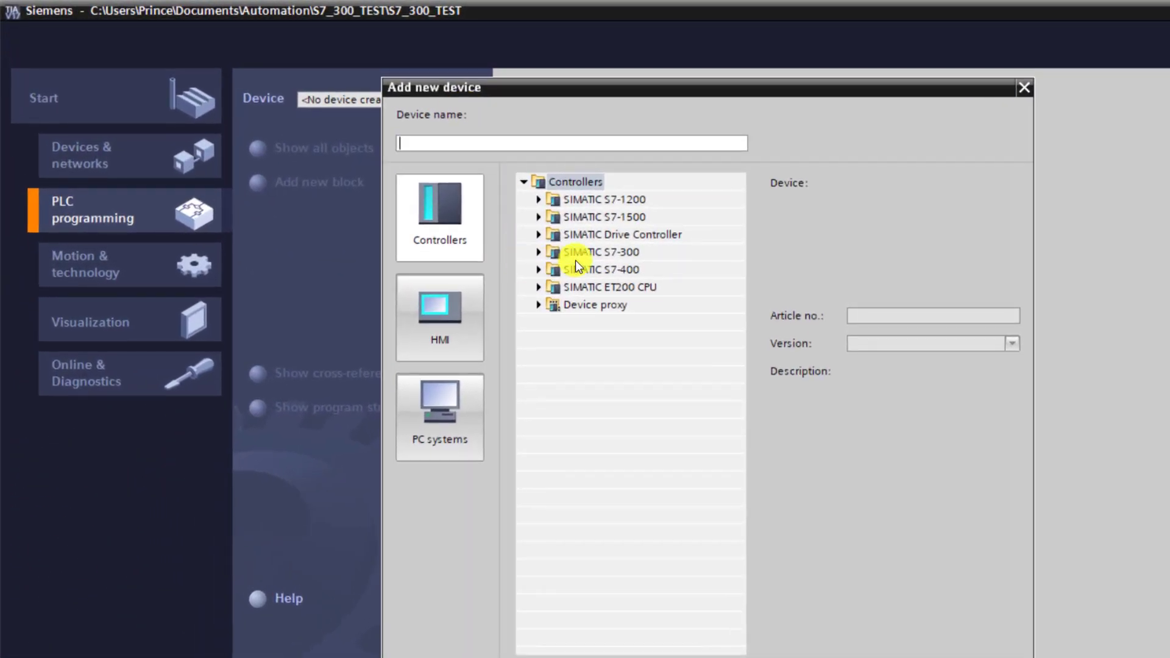
left_click(539, 251)
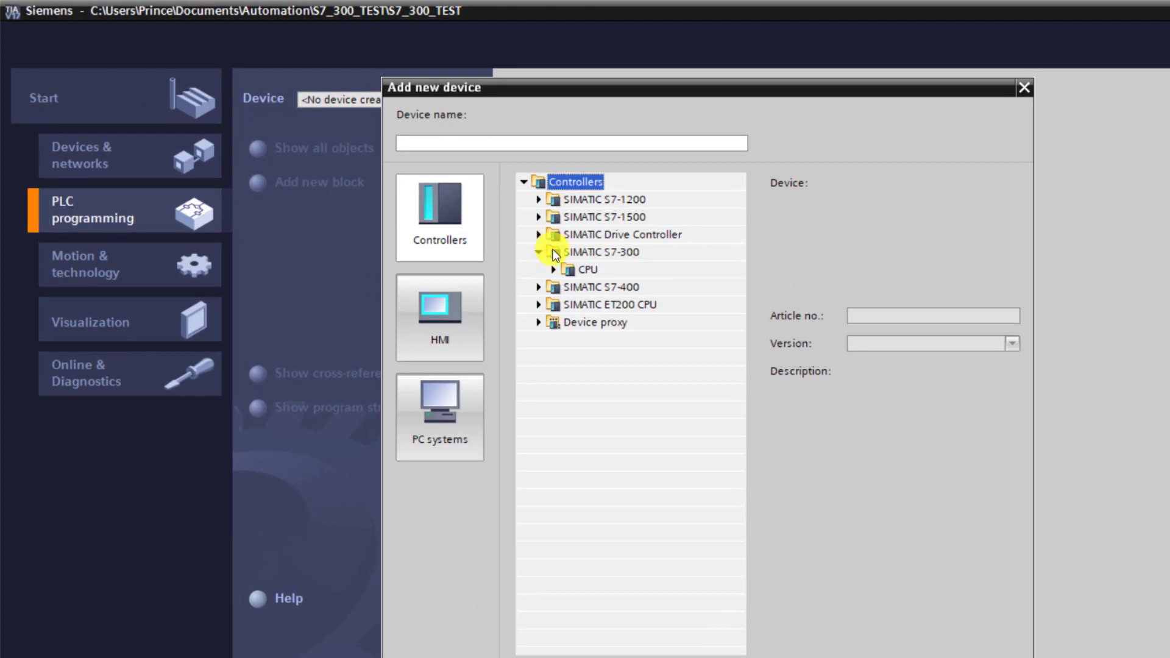
left_click(553, 269)
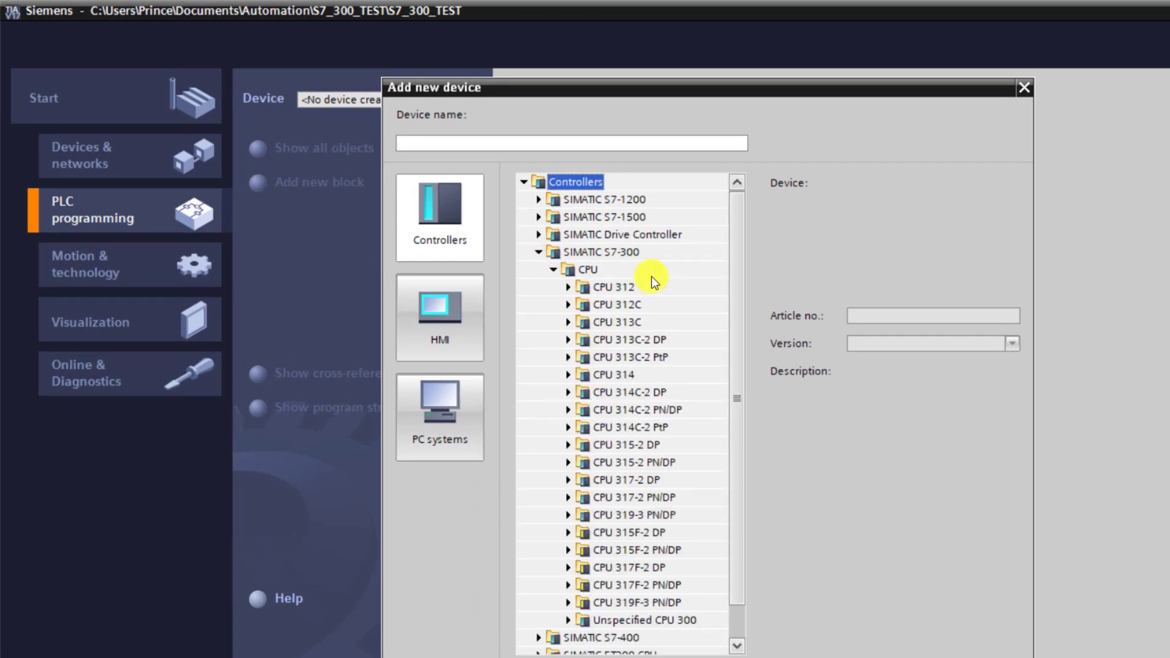
left_click(612, 374)
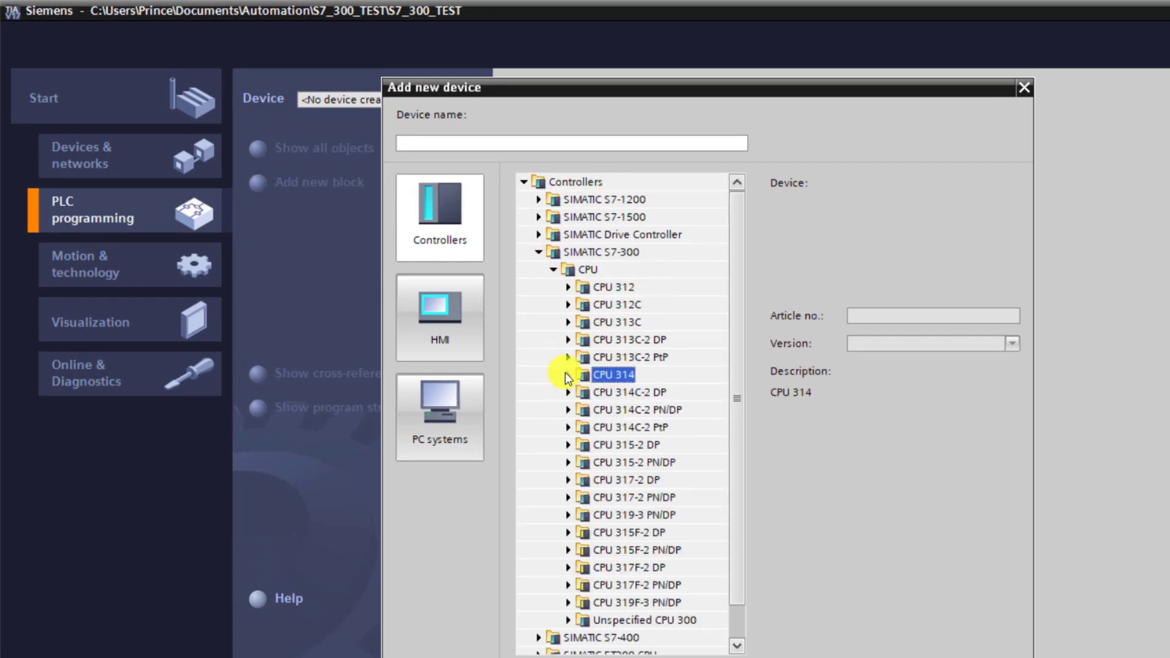
left_click(569, 375)
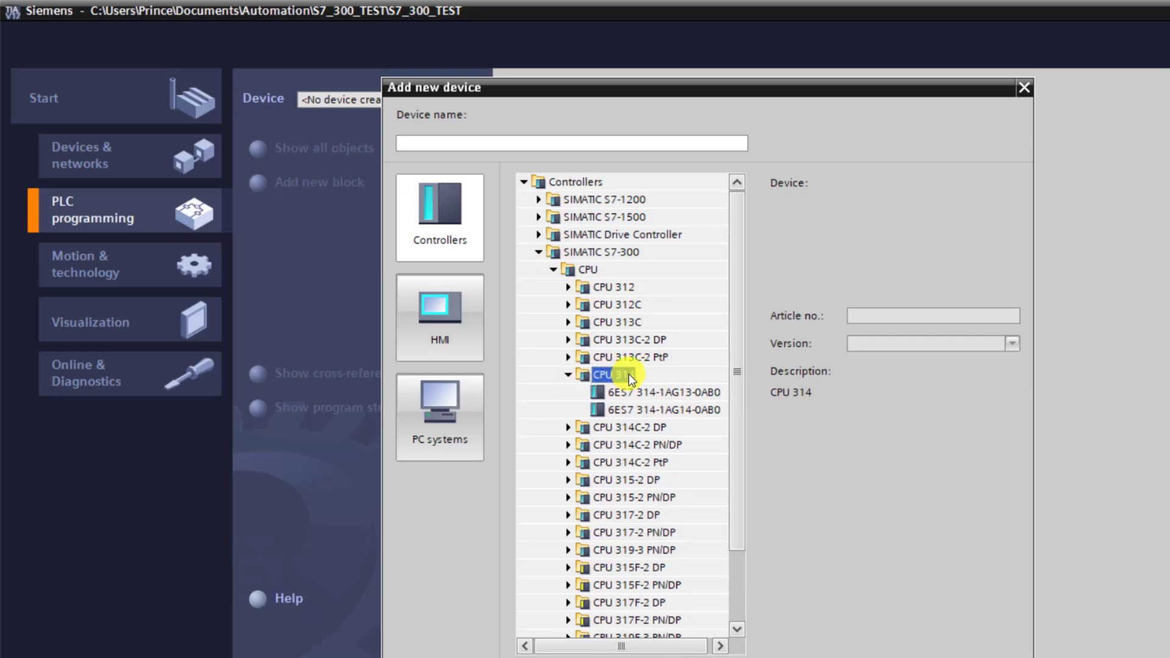
left_click(656, 409)
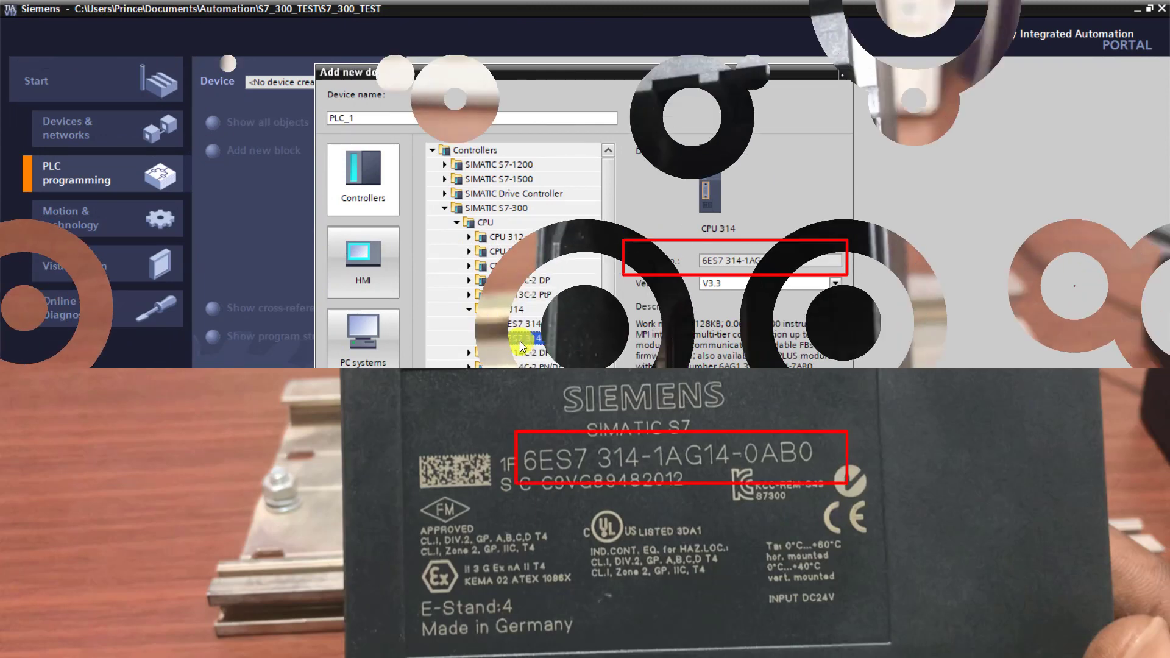
left_click(834, 282)
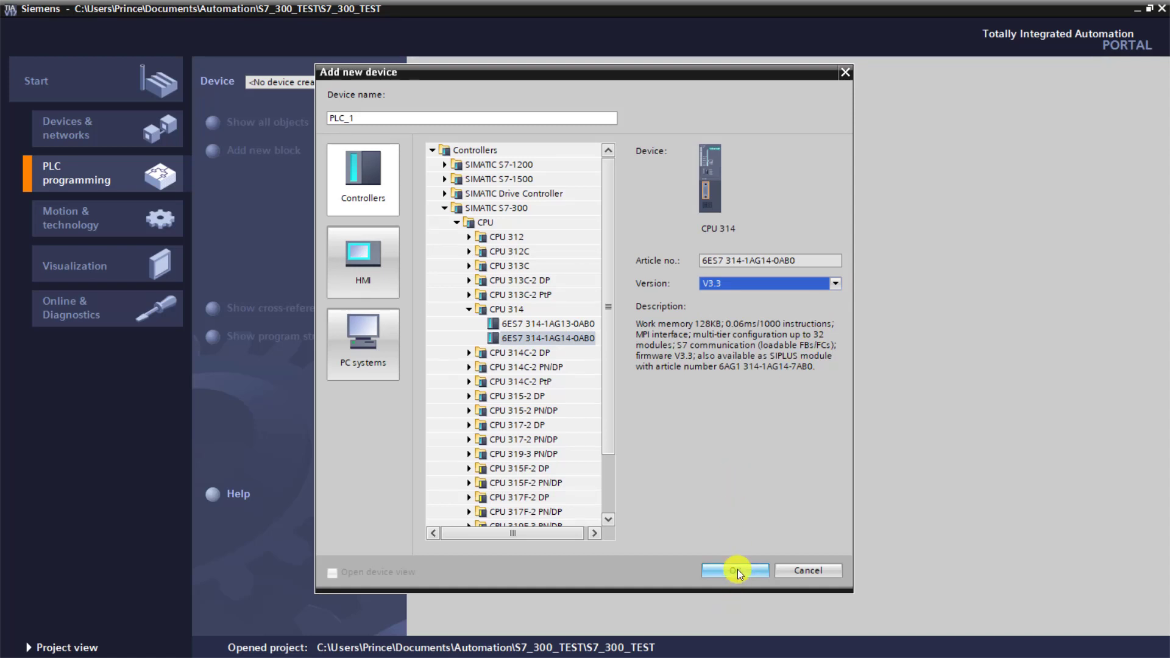
left_click(735, 570)
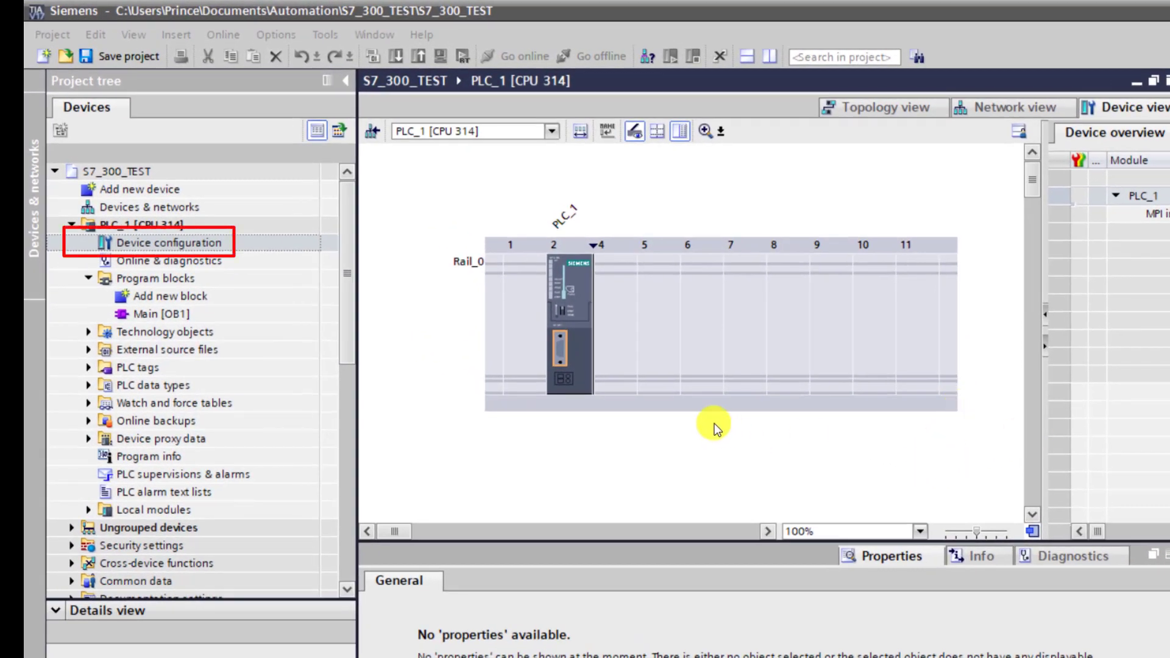
- Enable clock memory in the CPU properties using memory byte 2
left_click(570, 353)
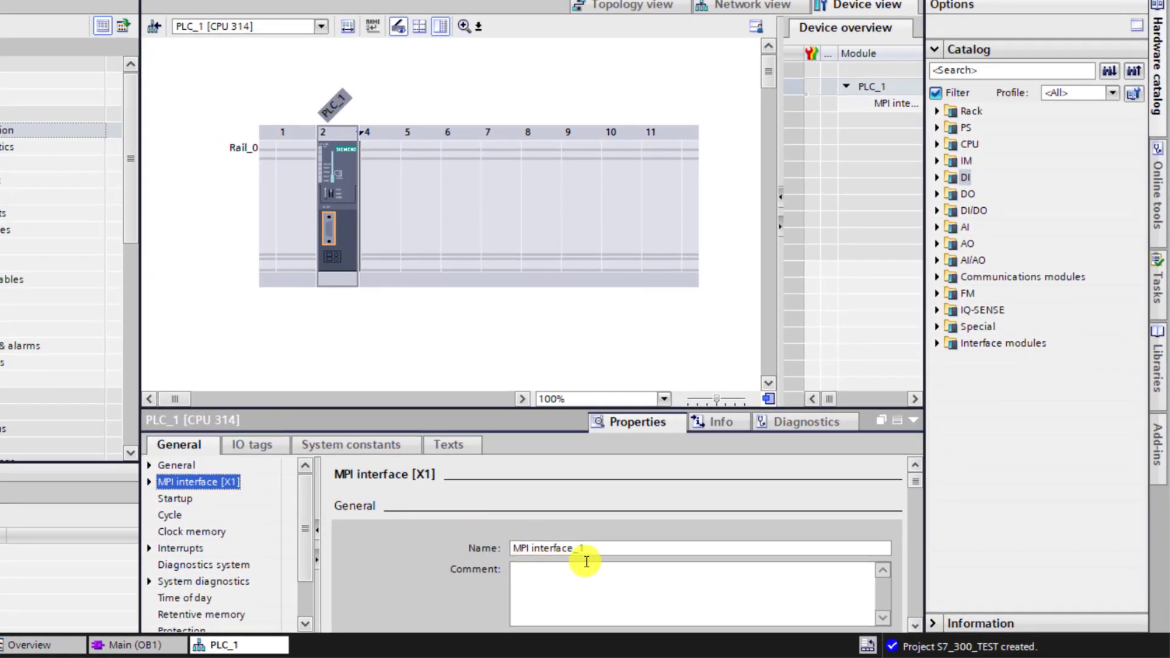
mouse_move(179, 522)
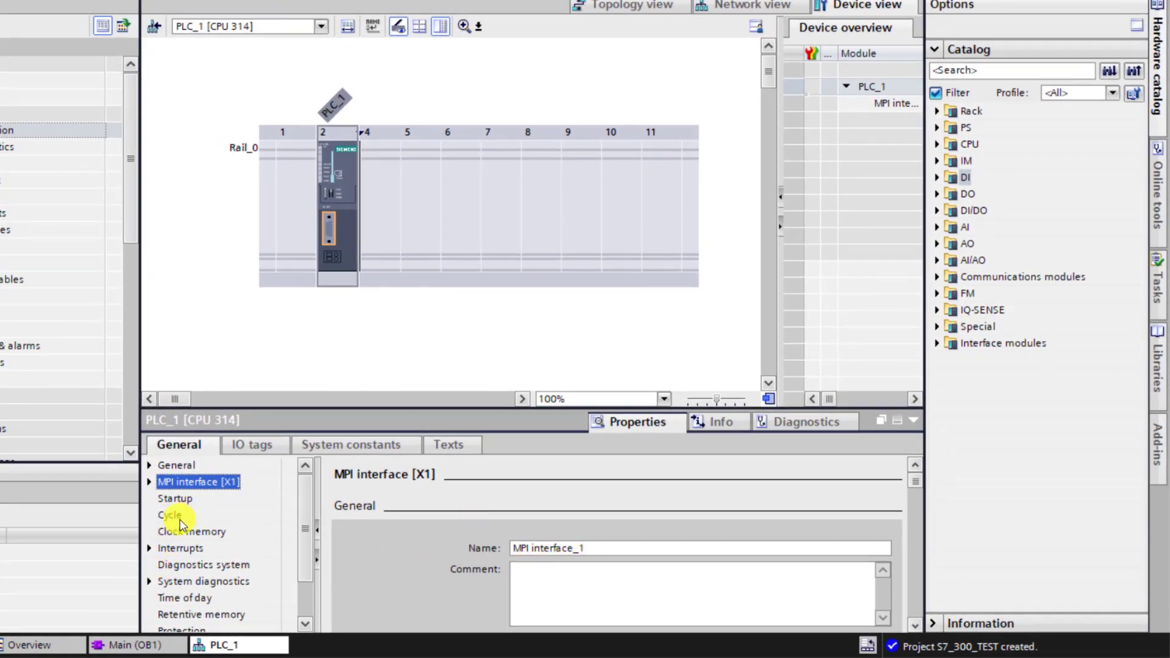
left_click(170, 514)
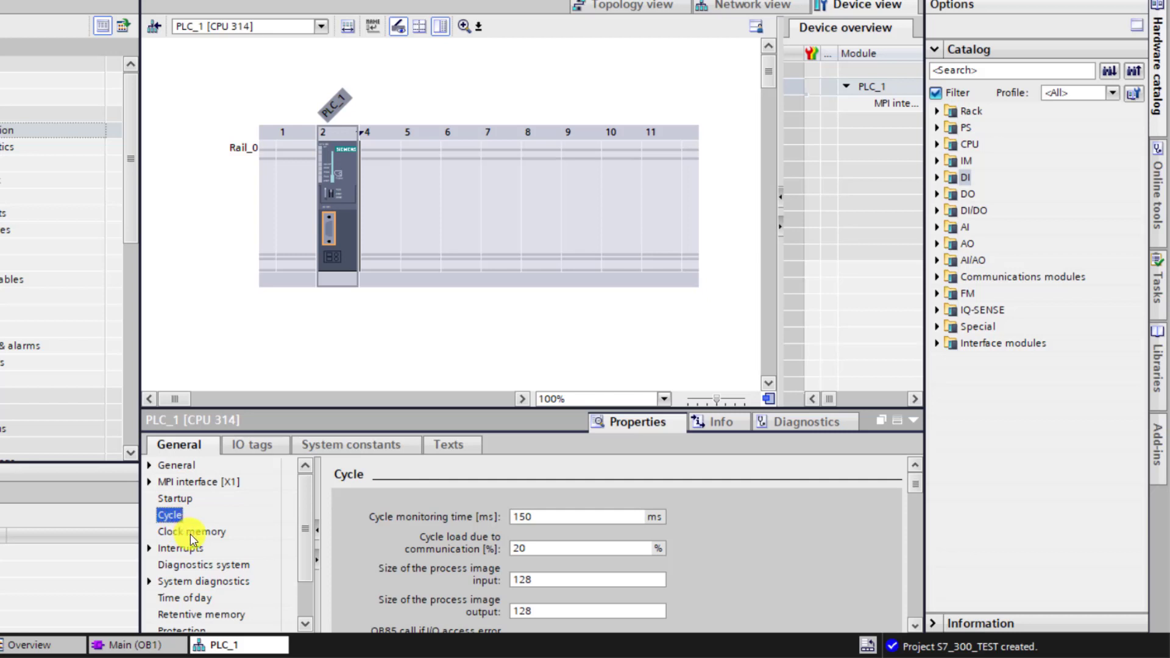
left_click(191, 532)
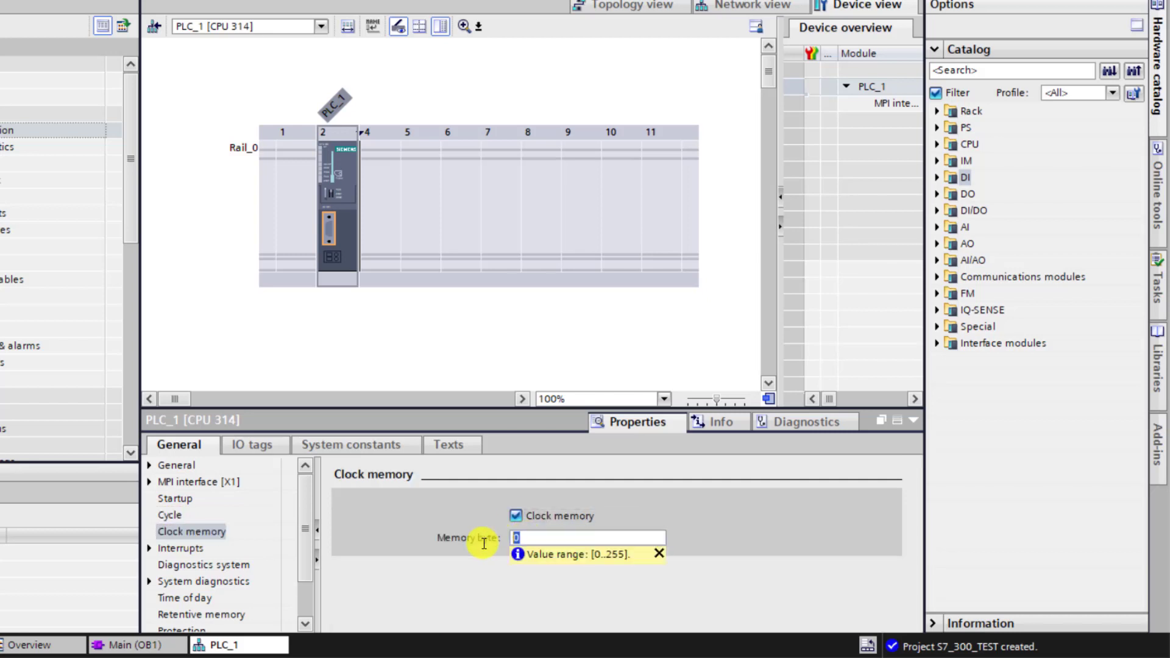
type("2")
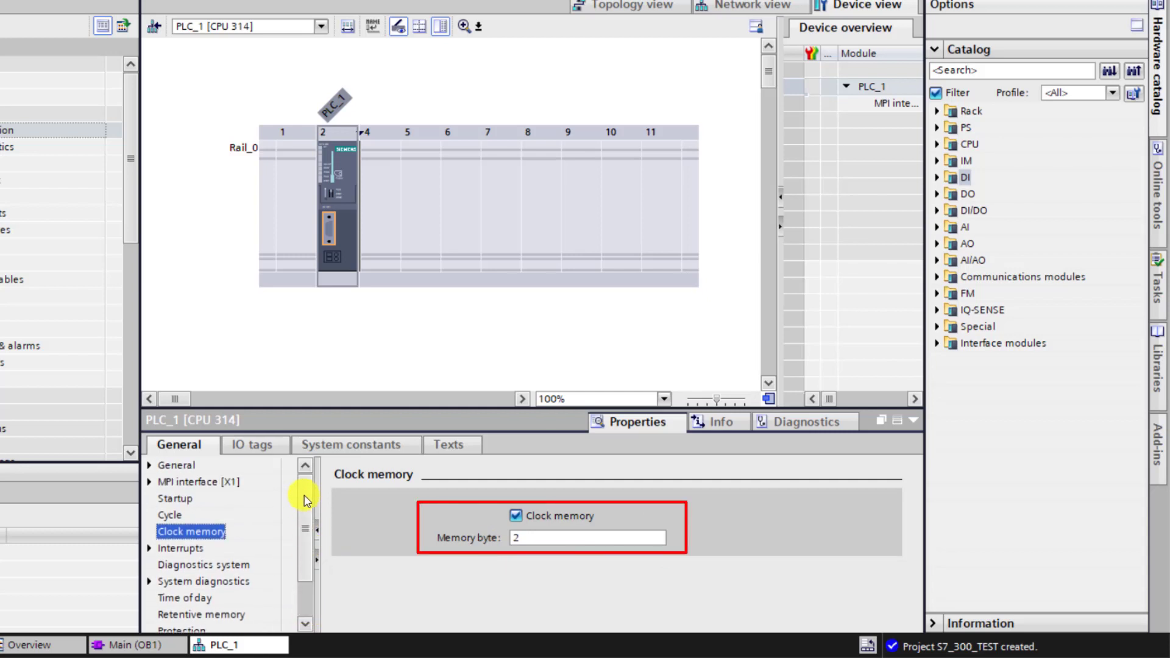
left_click(390, 226)
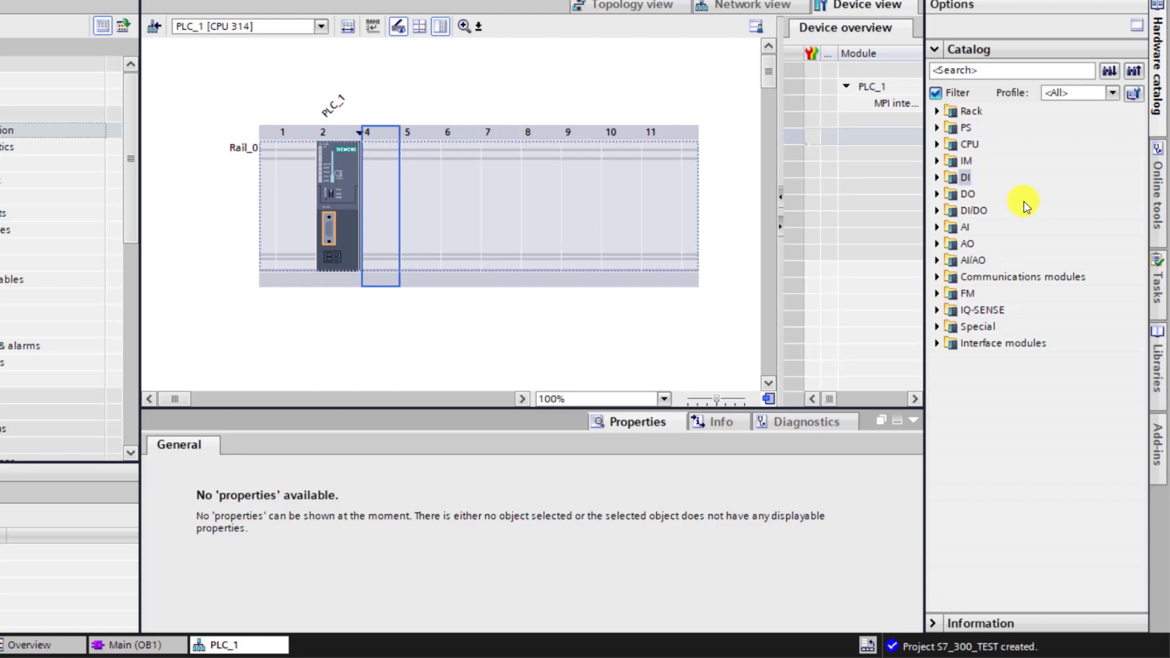
- Place a DI 16x24VDC module, 6ES7 321-7BH01-0AB0, in rack slot 4
left_click(937, 177)
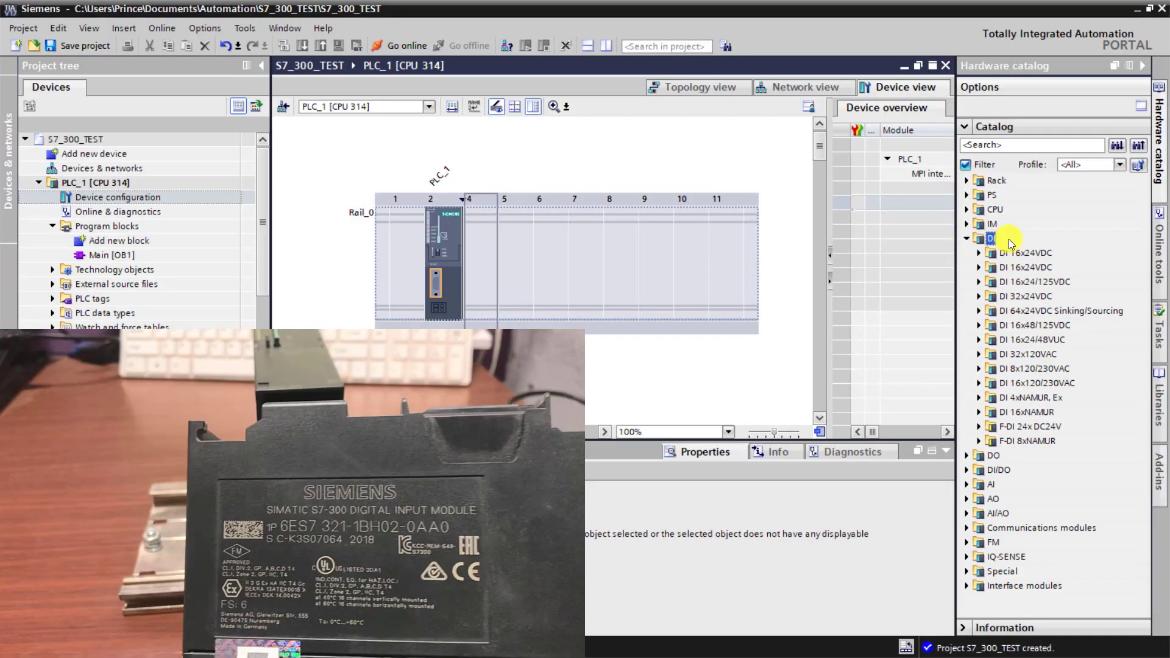
left_click(1025, 267)
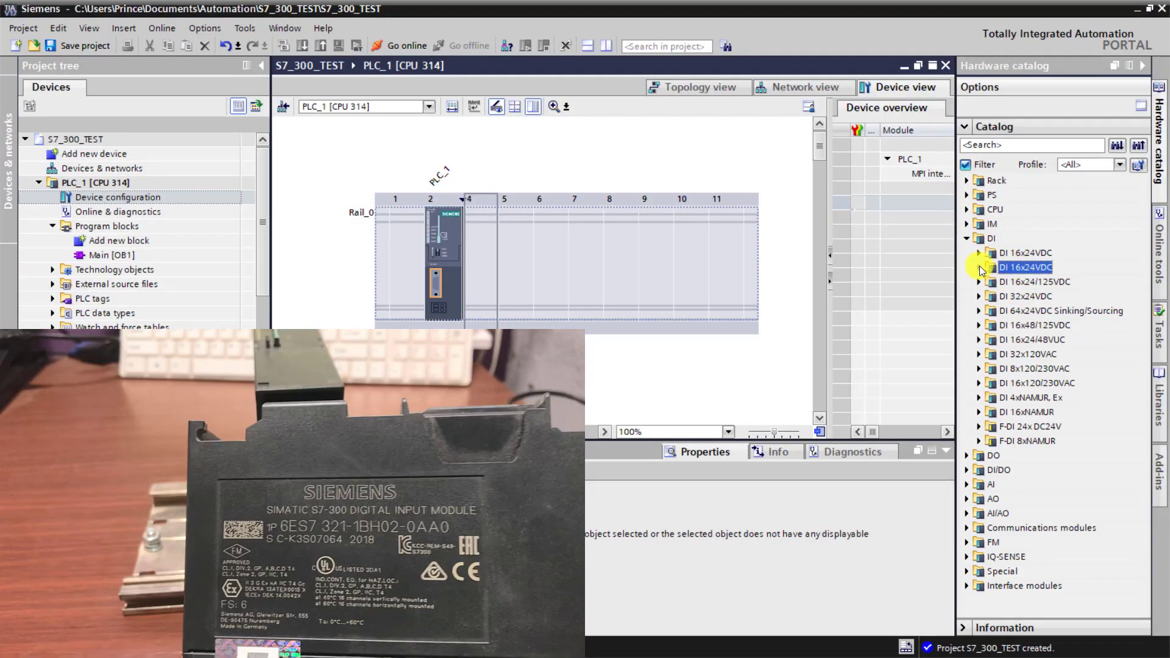
left_click(978, 267)
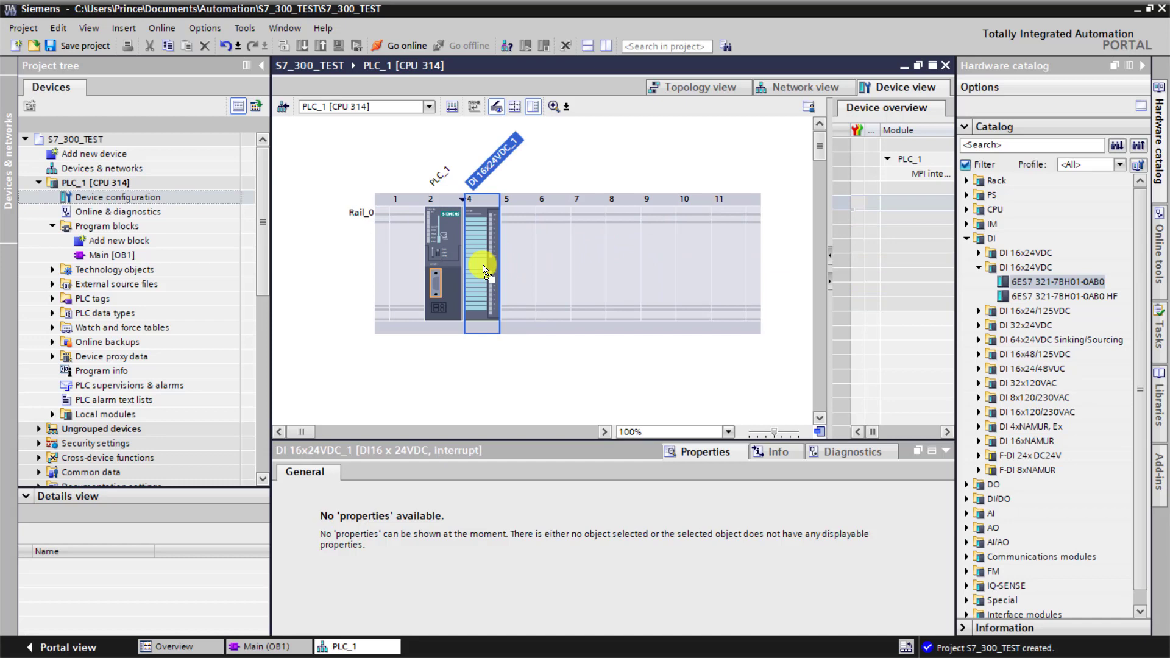
left_click(483, 264)
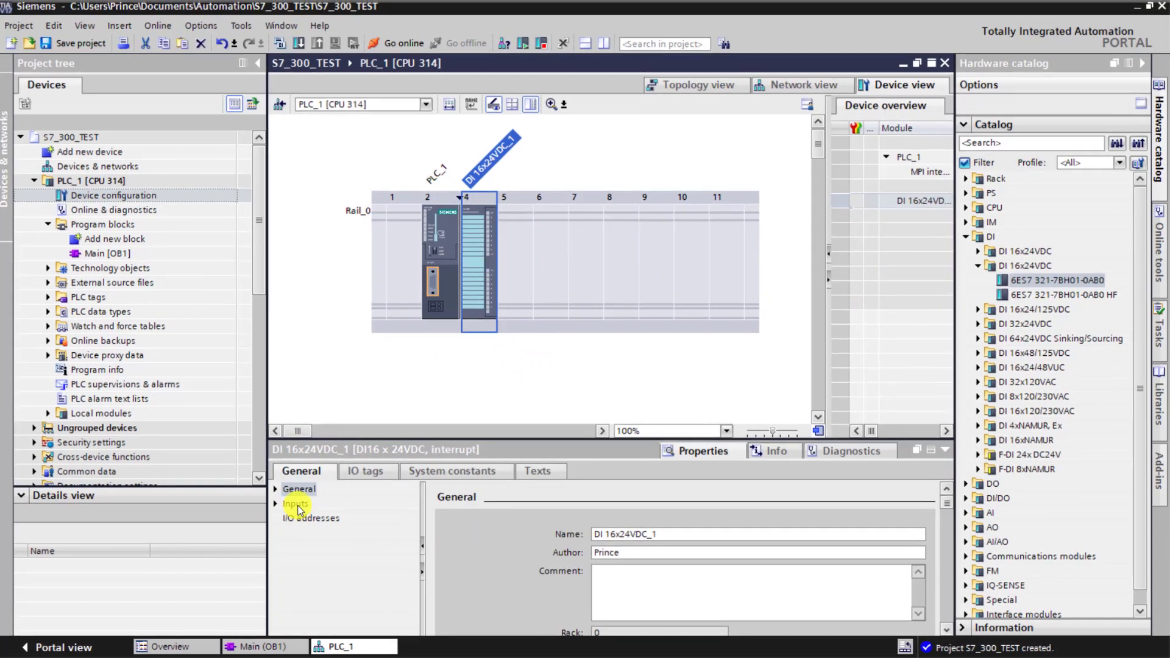
- Review the input module's Inputs channel settings and I/O addresses
left_click(294, 505)
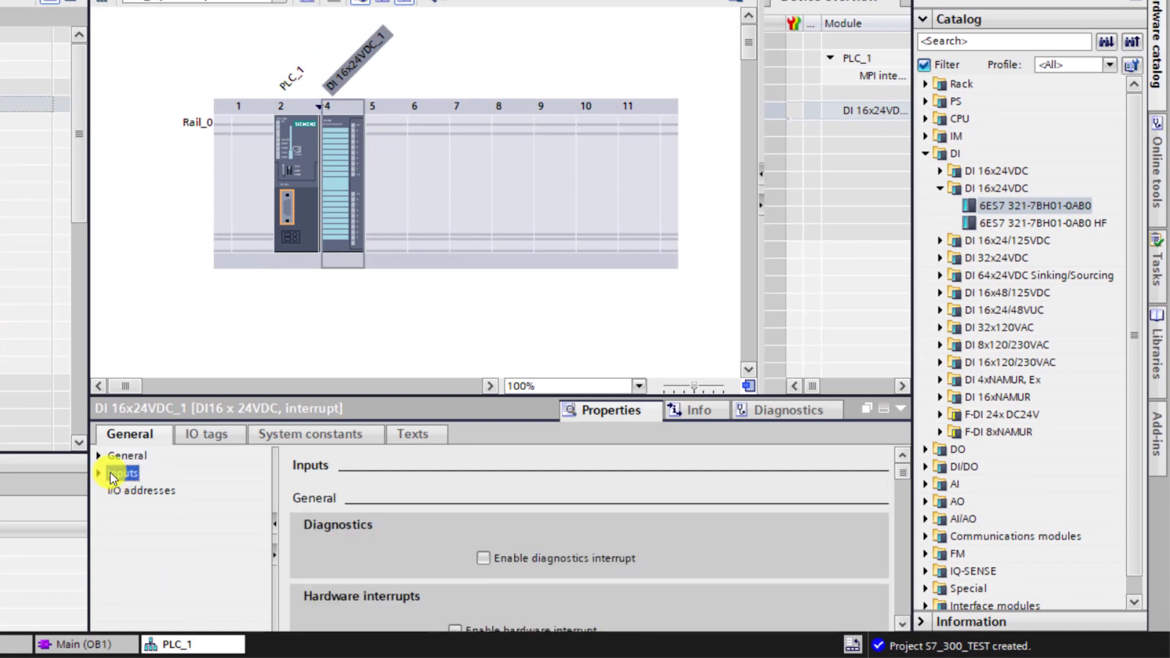
left_click(98, 472)
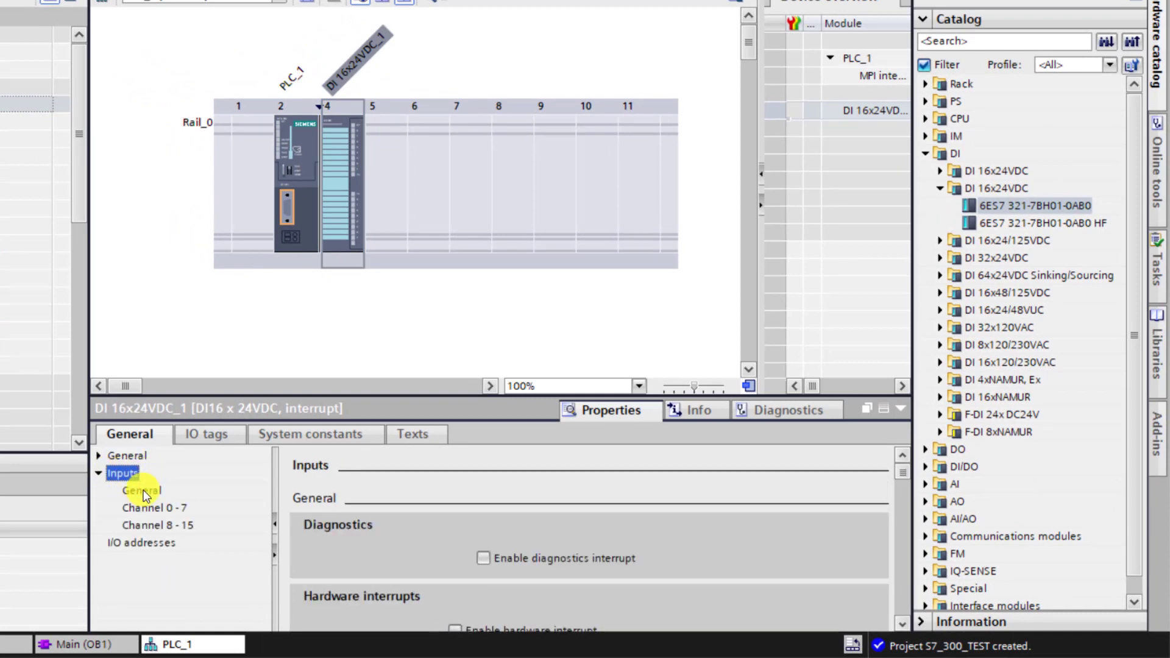
left_click(141, 490)
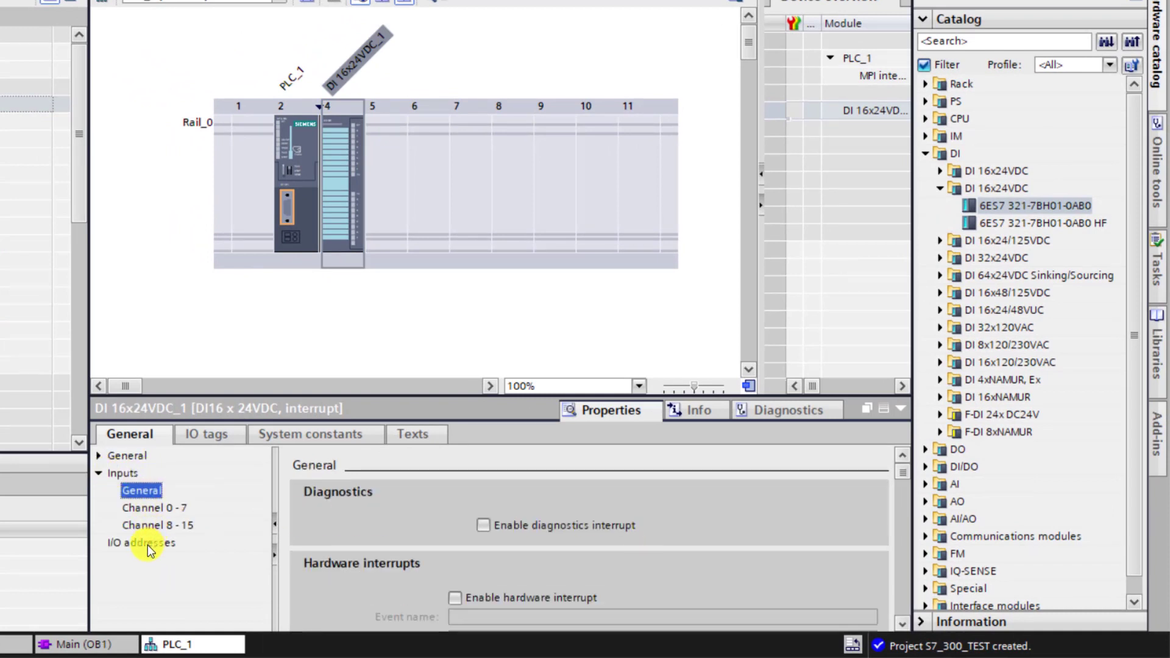
left_click(142, 542)
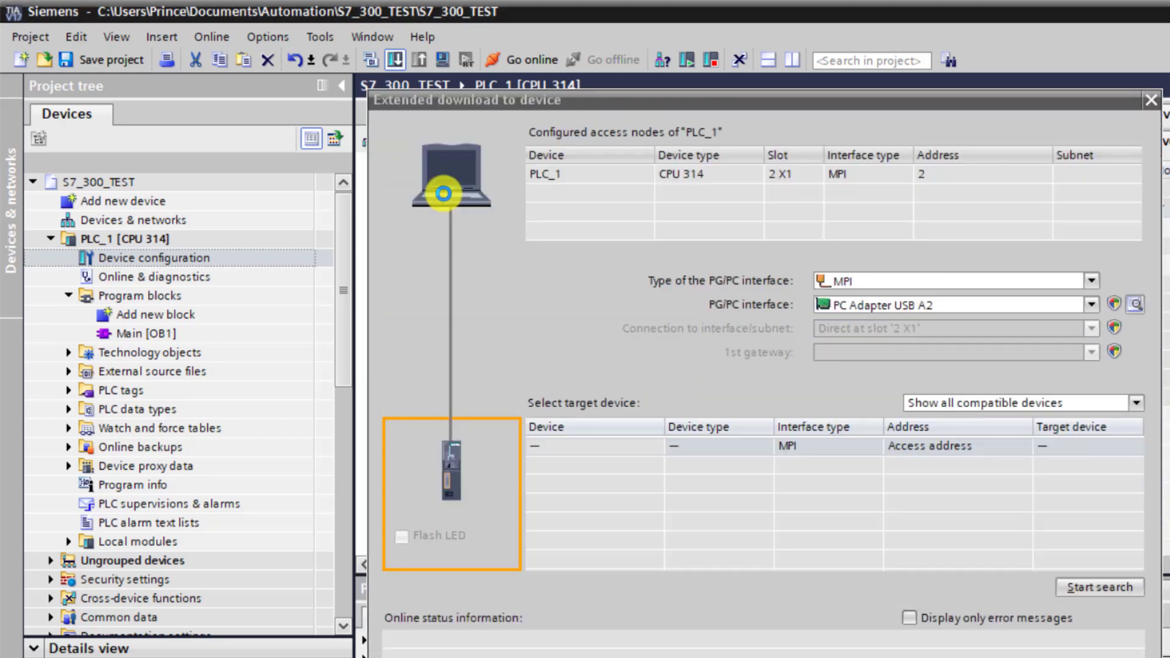
mouse_move(468, 355)
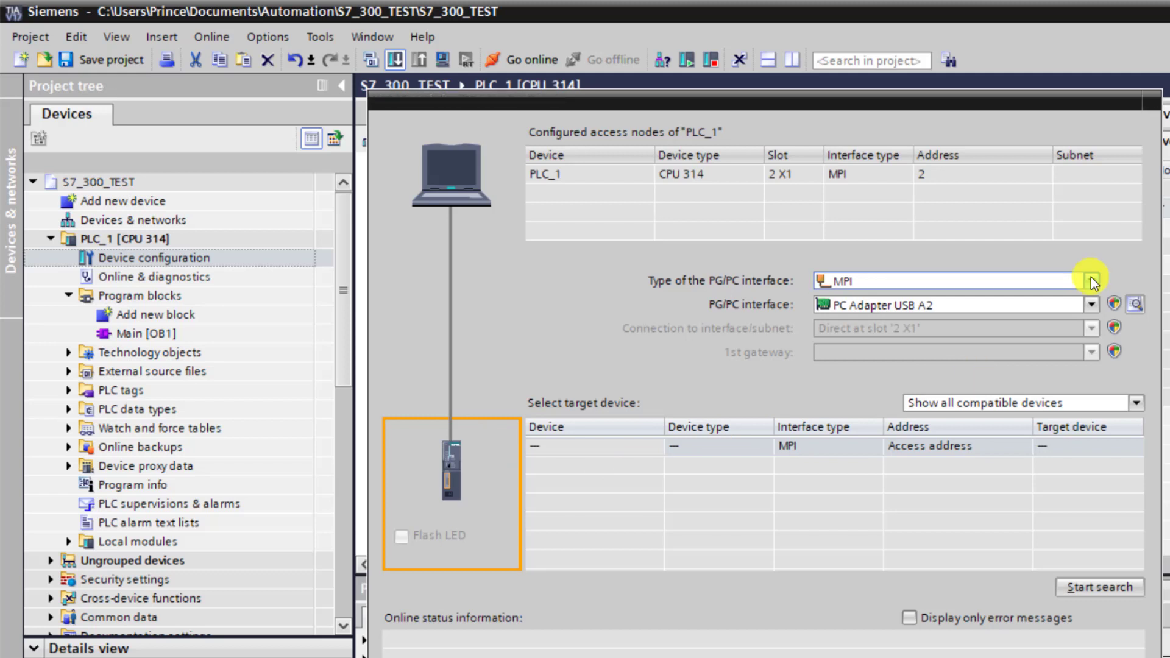
- Set interface MPI via PC Adapter USB A2 and search to find PLC_1 at address 2
left_click(1089, 280)
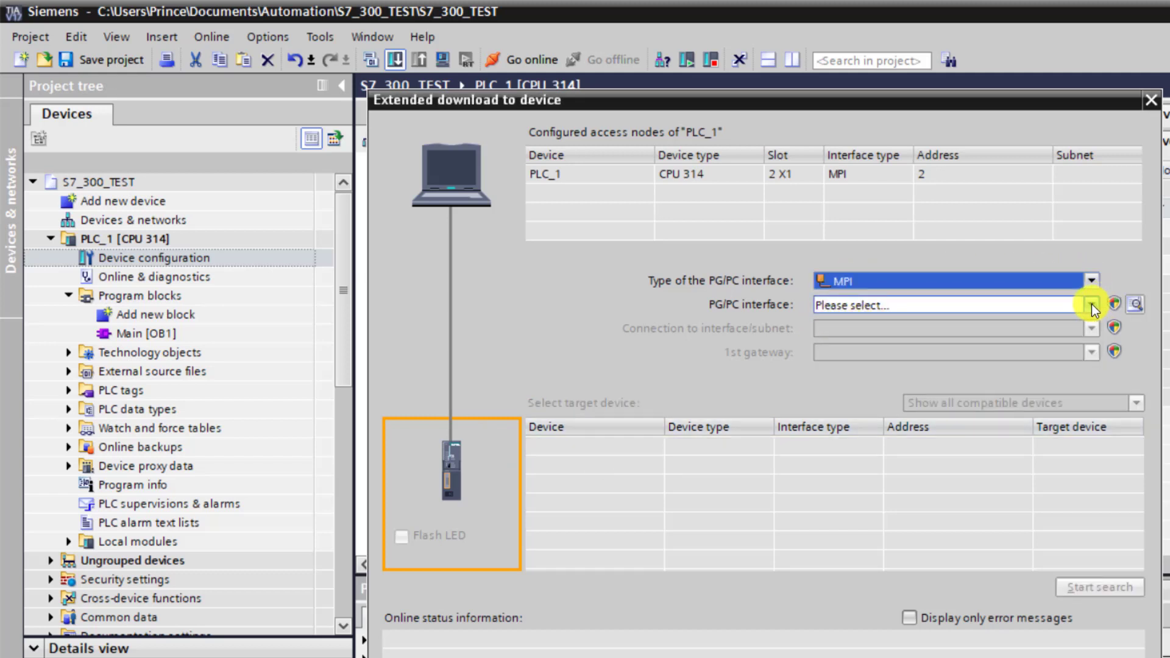
left_click(1089, 305)
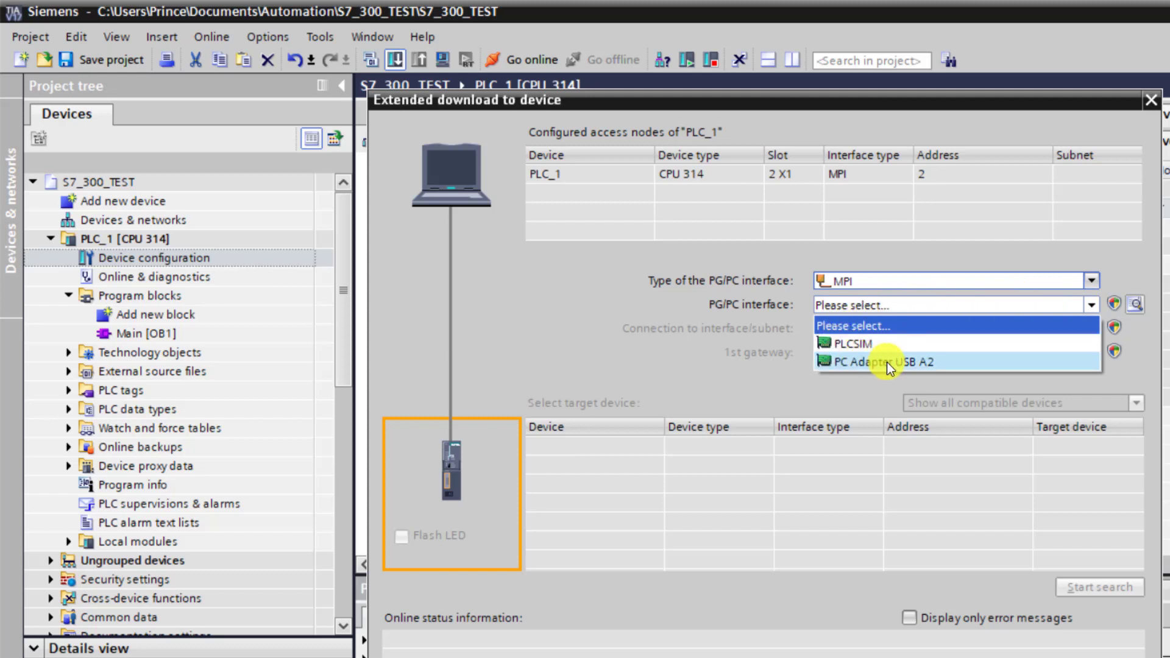
left_click(887, 361)
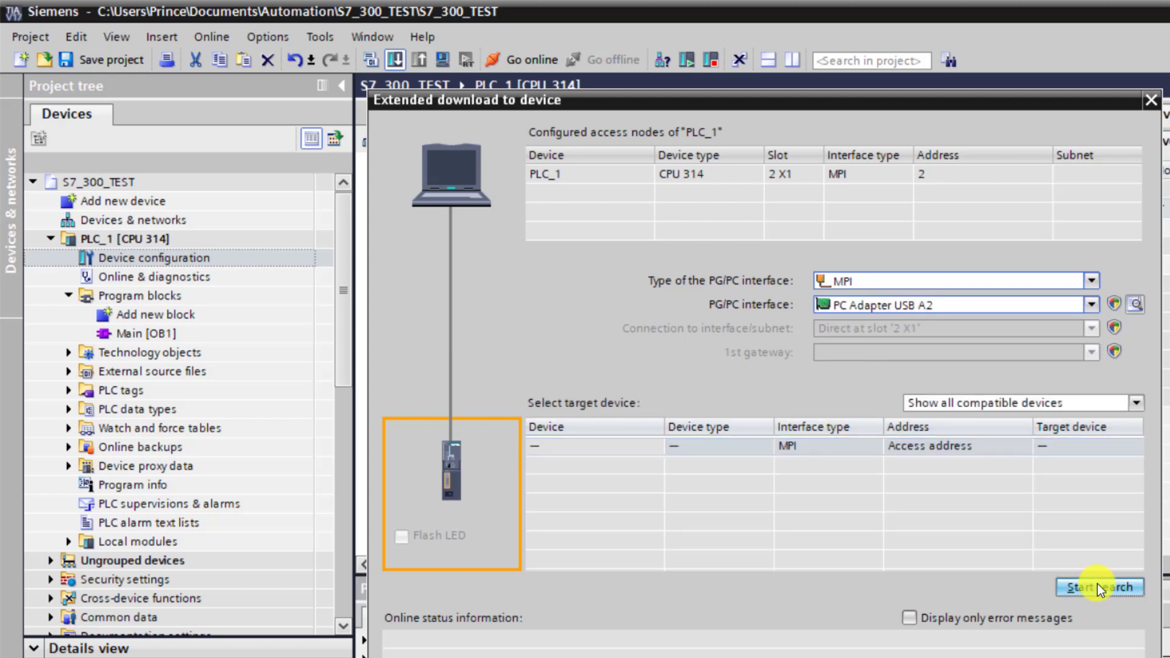
left_click(1099, 587)
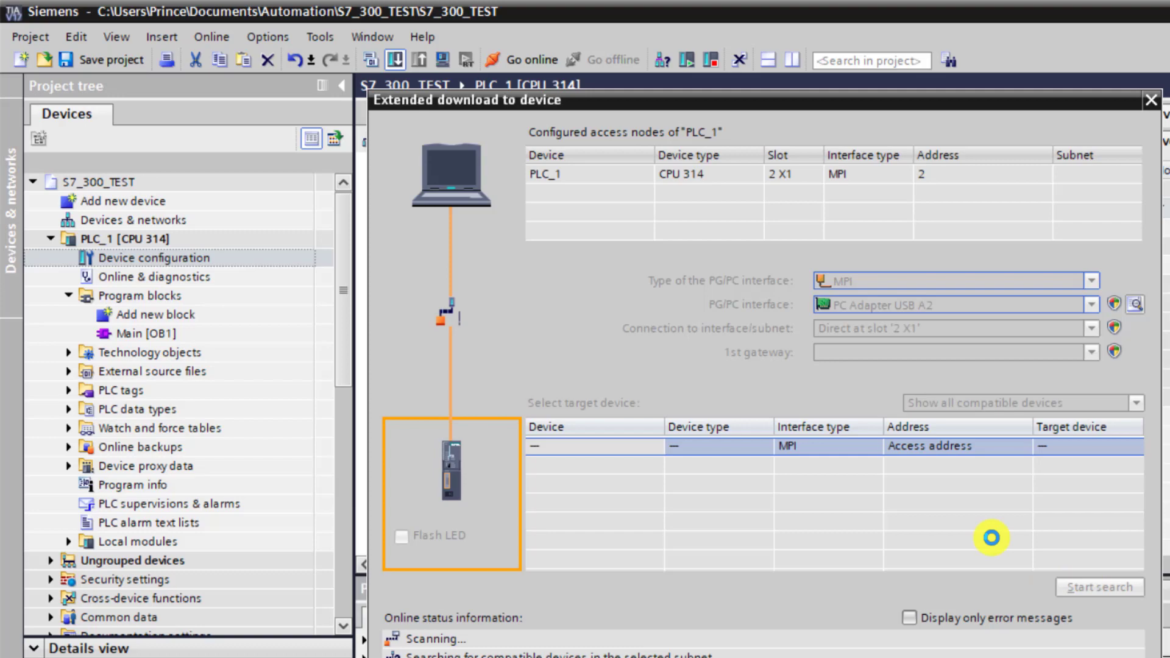
left_click(1098, 586)
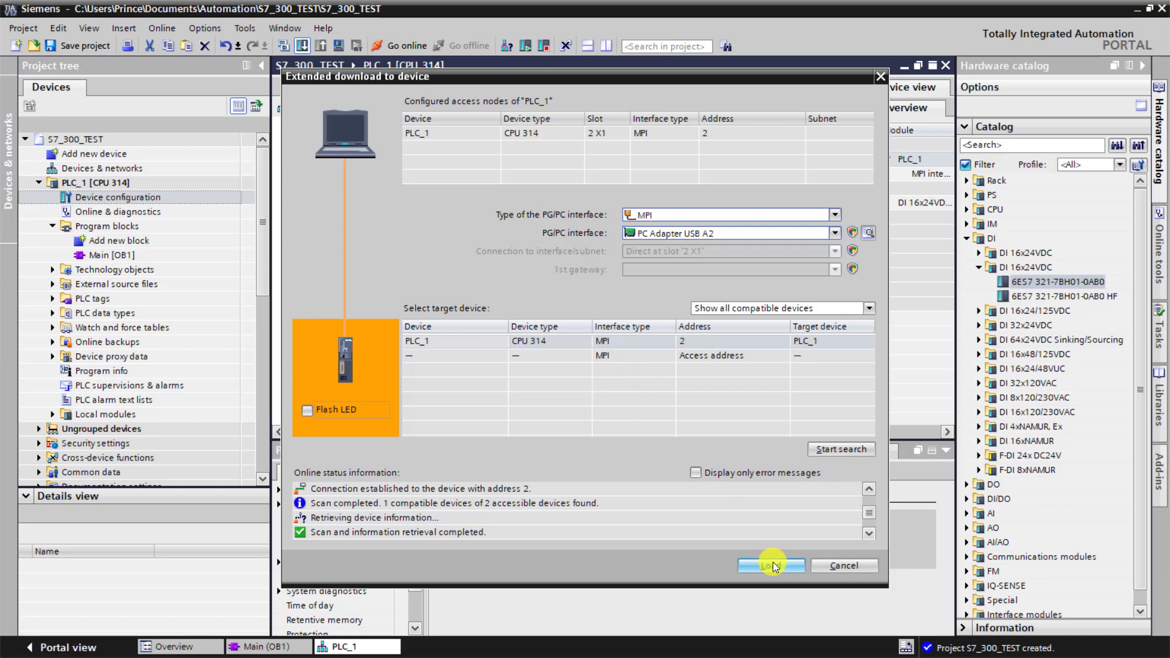
- Load the configuration to PLC_1 with Start module set, finish, and bring up Main [OB1]
left_click(770, 565)
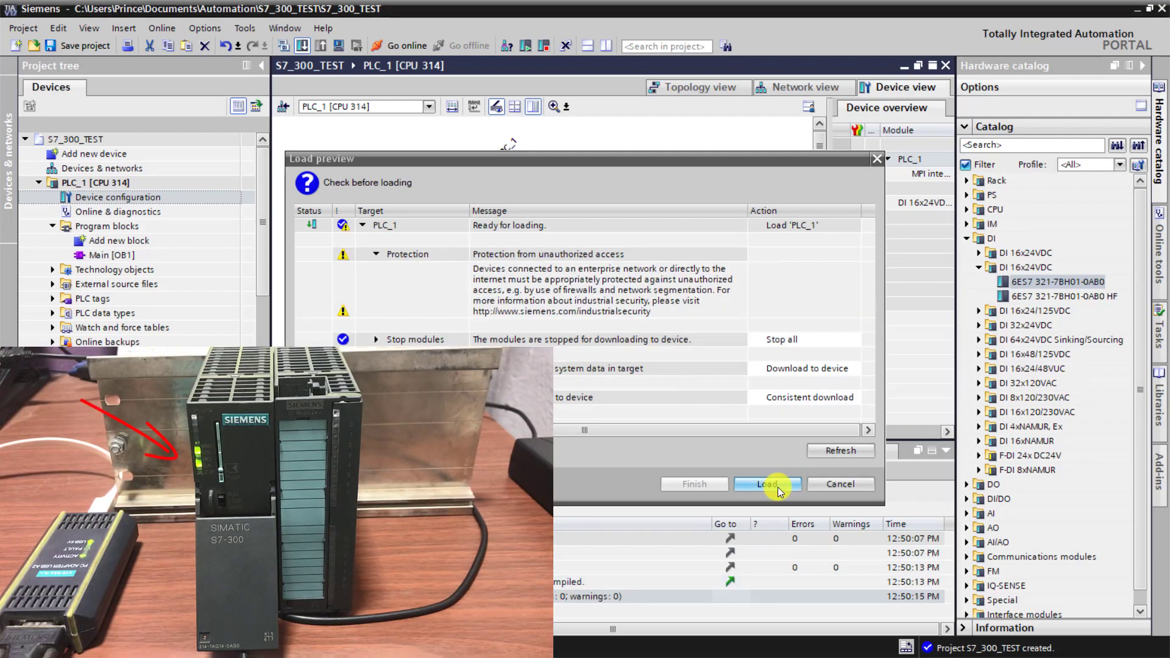
left_click(766, 484)
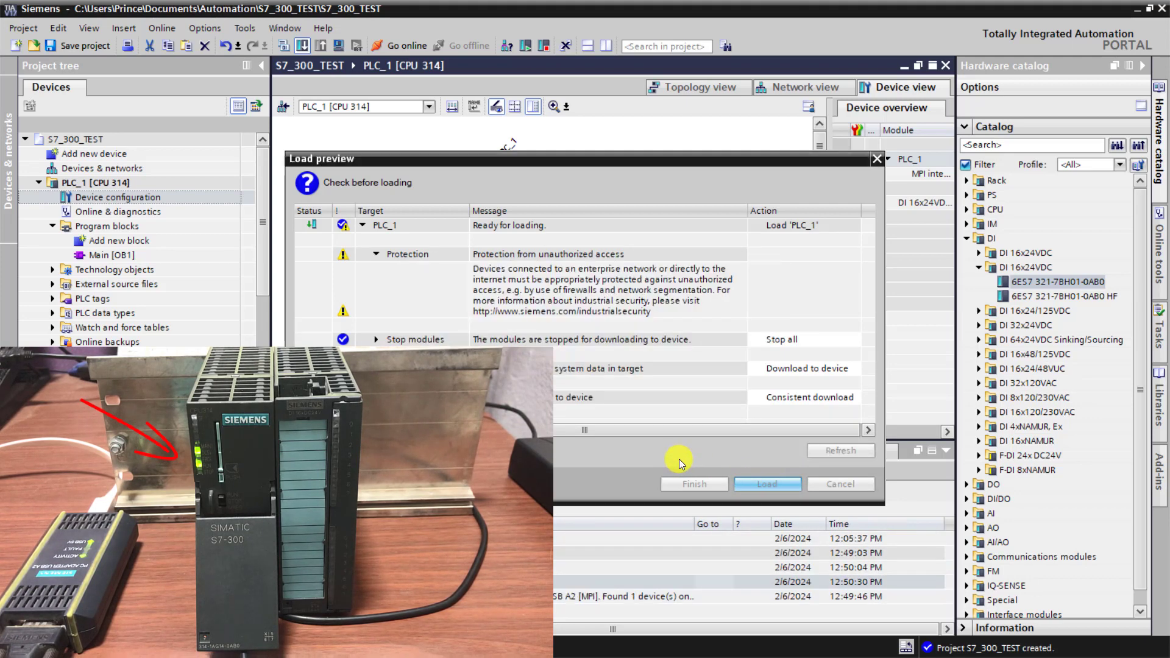
left_click(767, 484)
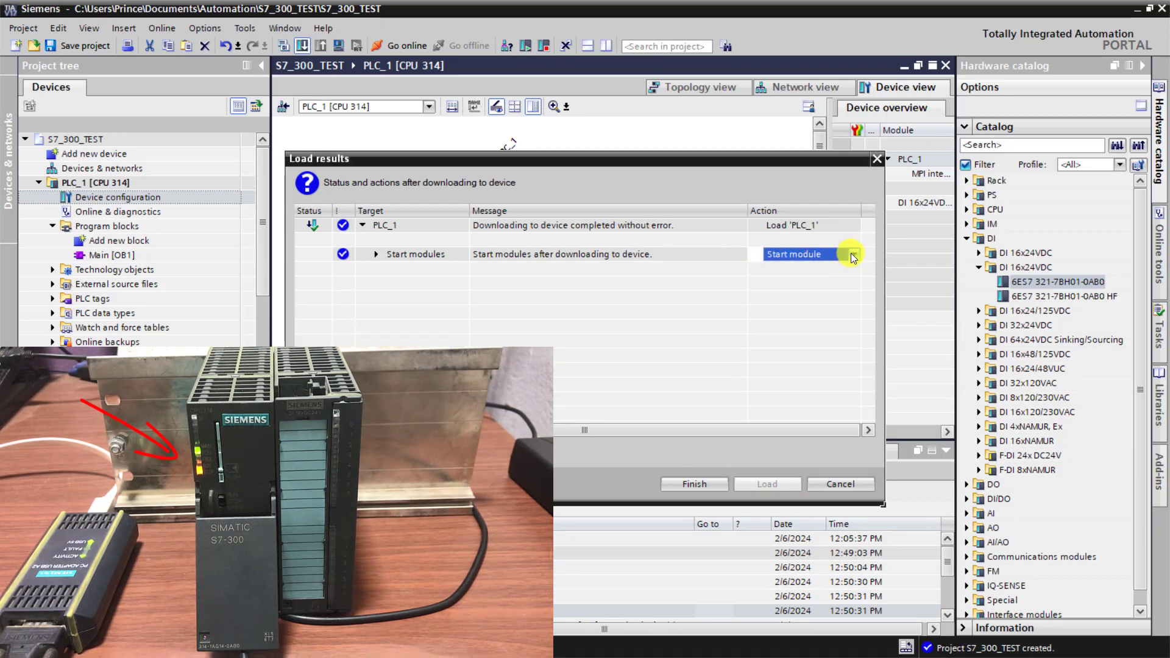
left_click(852, 253)
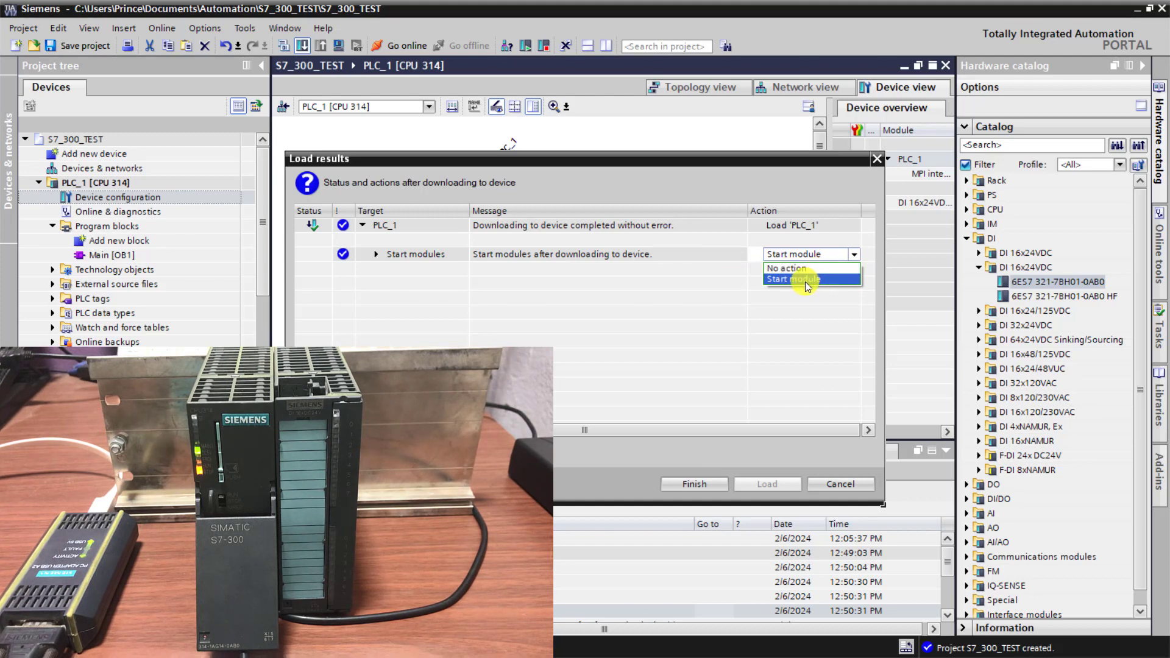
left_click(792, 278)
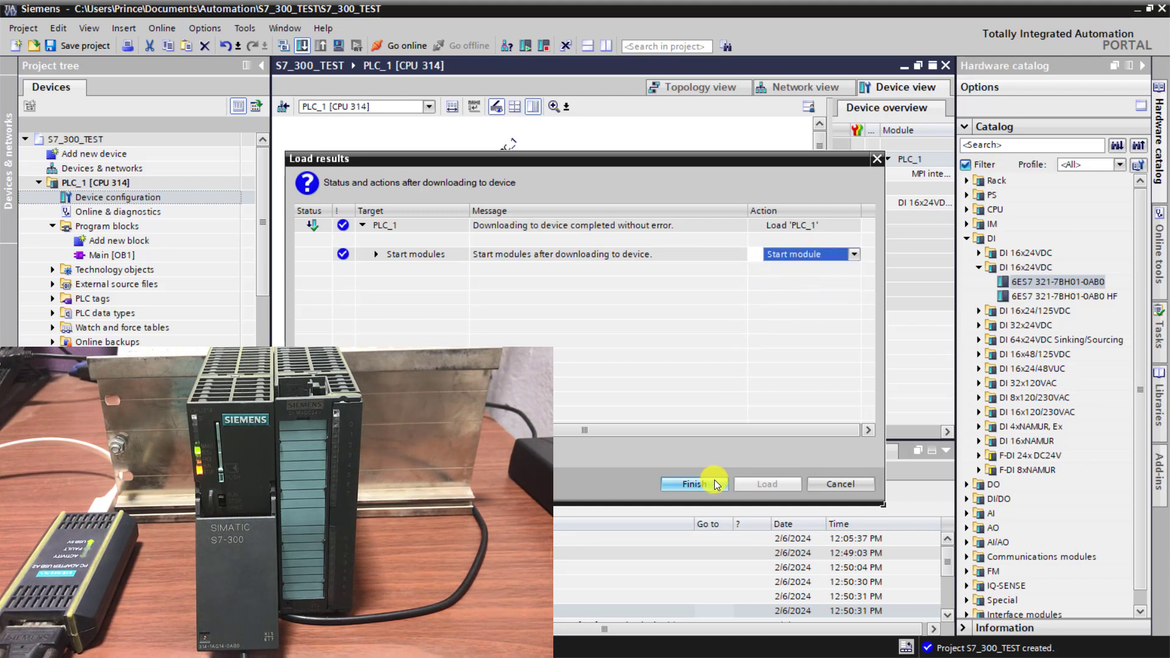
mouse_move(686, 371)
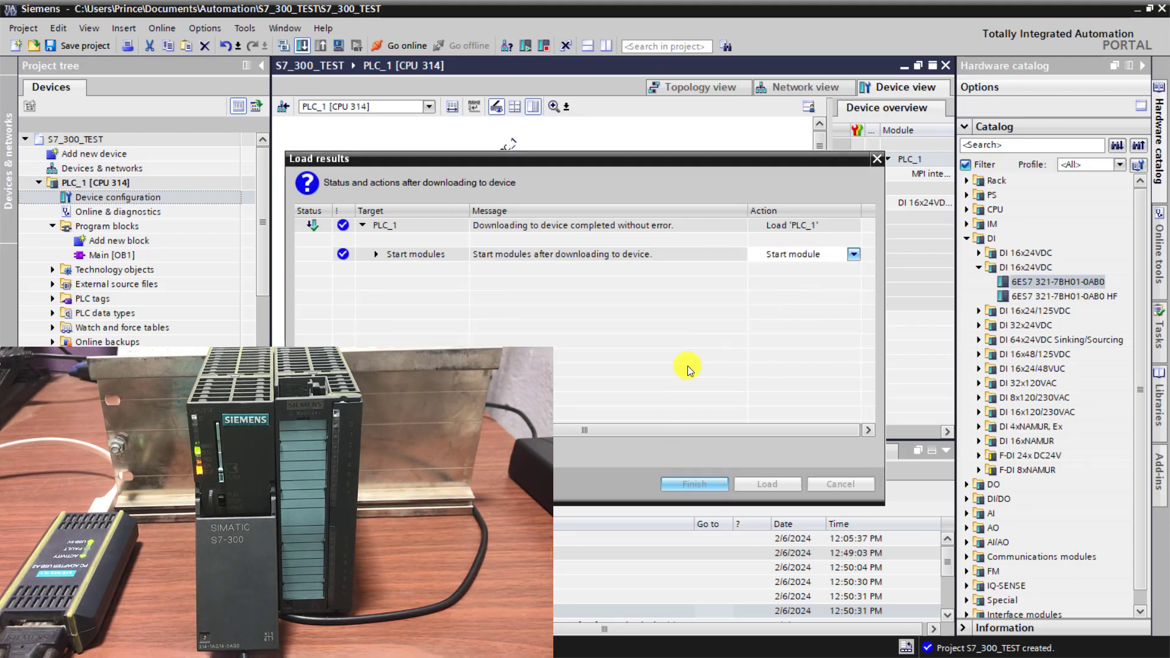
left_click(693, 483)
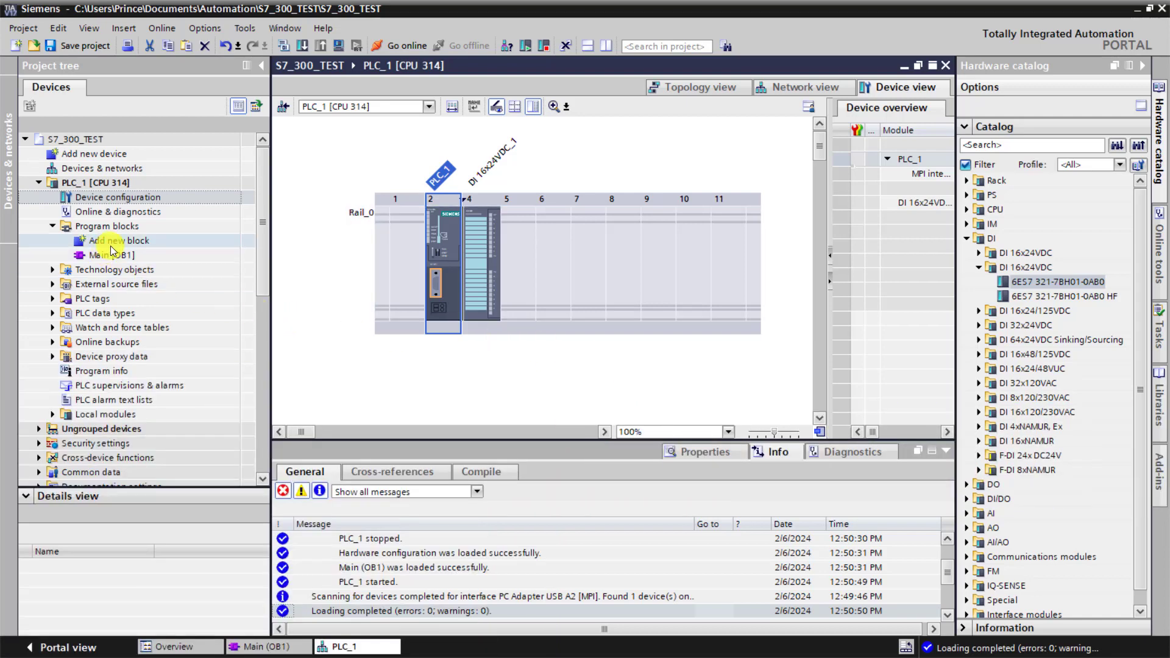
double_click(101, 255)
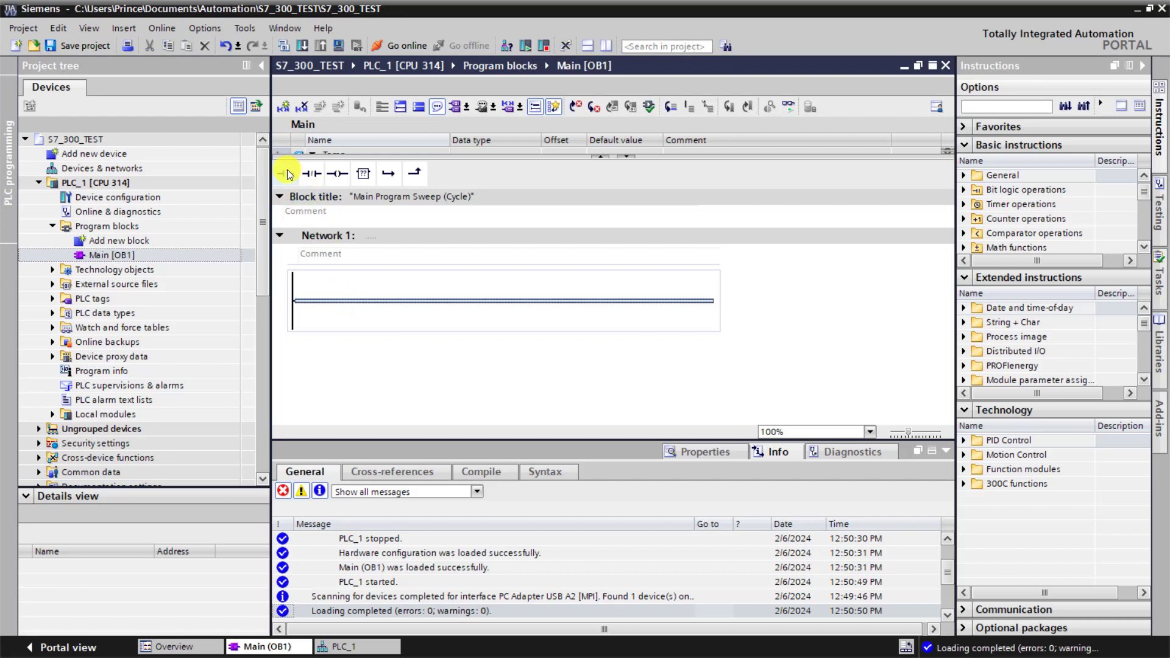
- Add contact M2.5 driving coil M3.0 in Network 1 and download, overwriting Main [OB1]
left_click(287, 173)
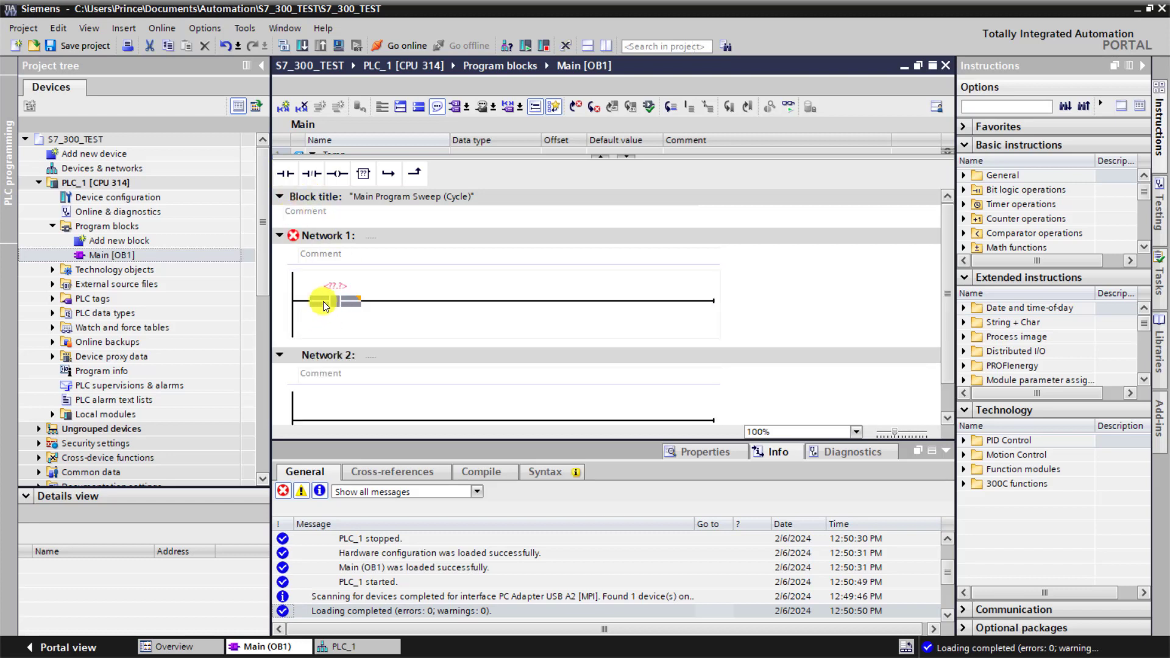
left_click(327, 302)
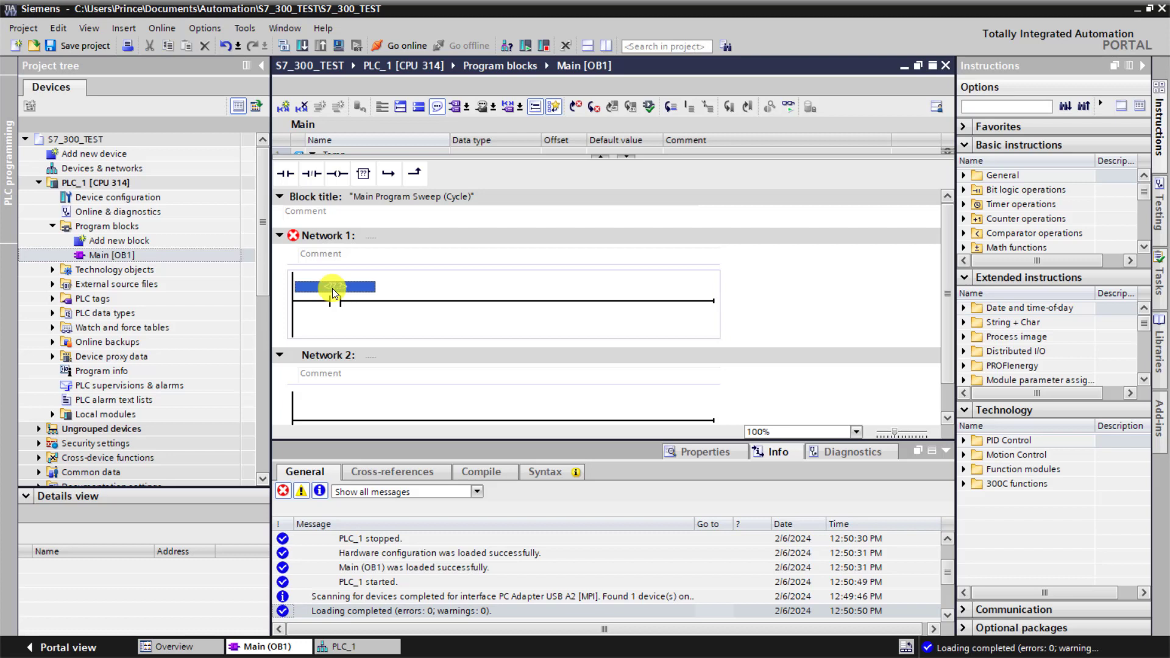
type("m2")
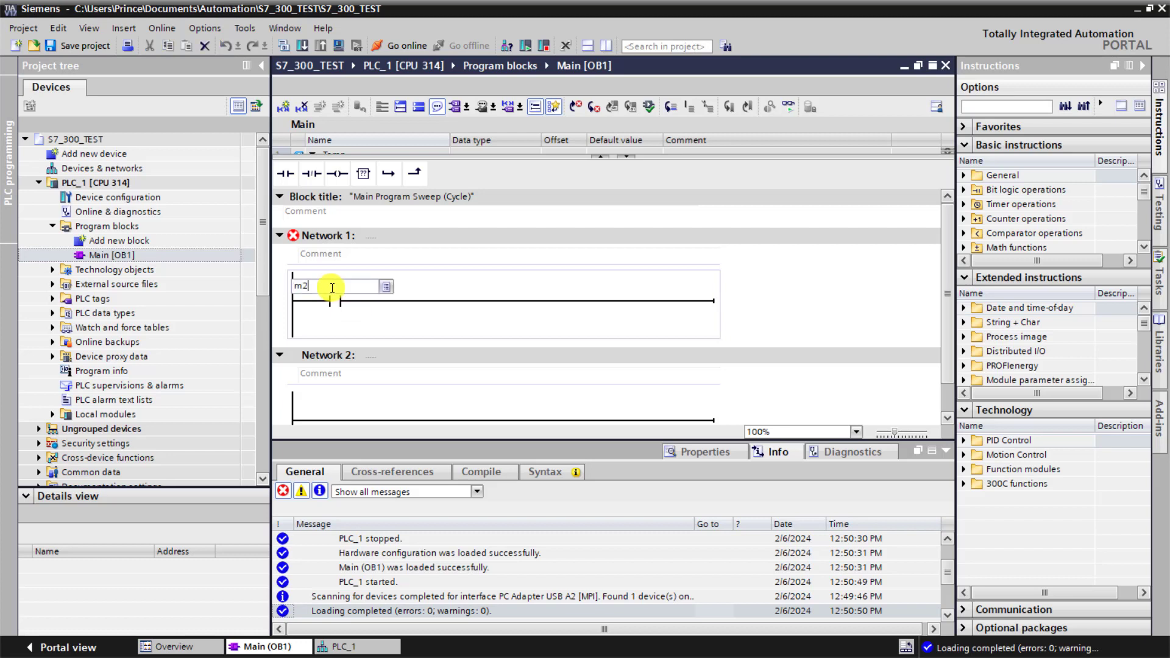
type(".5")
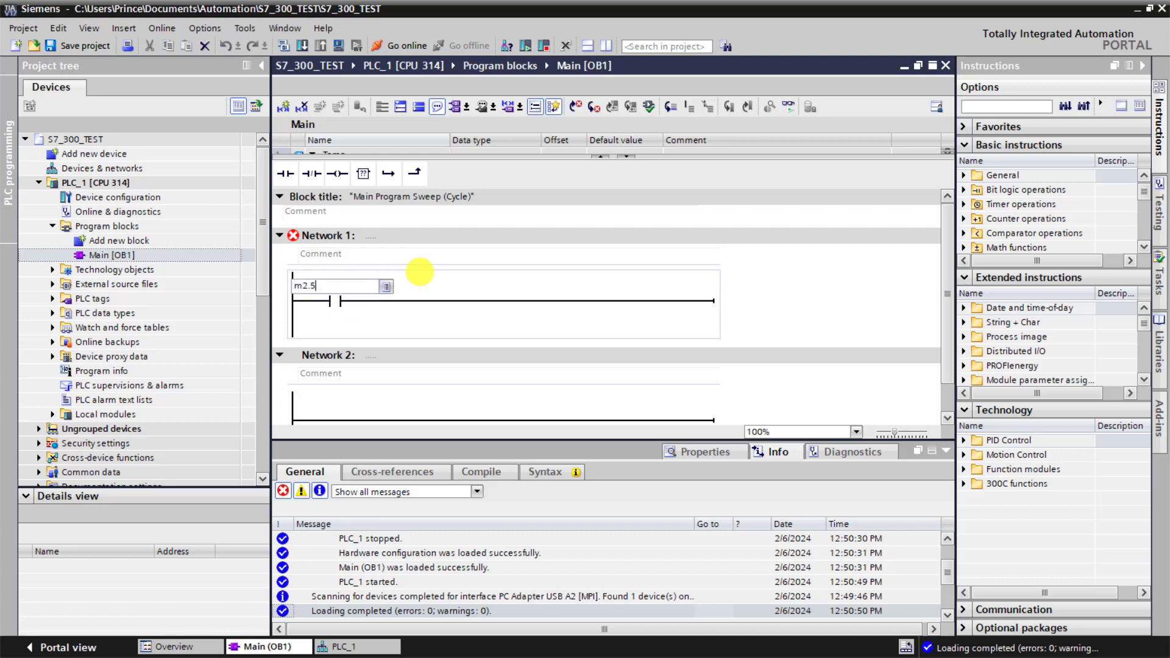
key("Return")
type("m3.0")
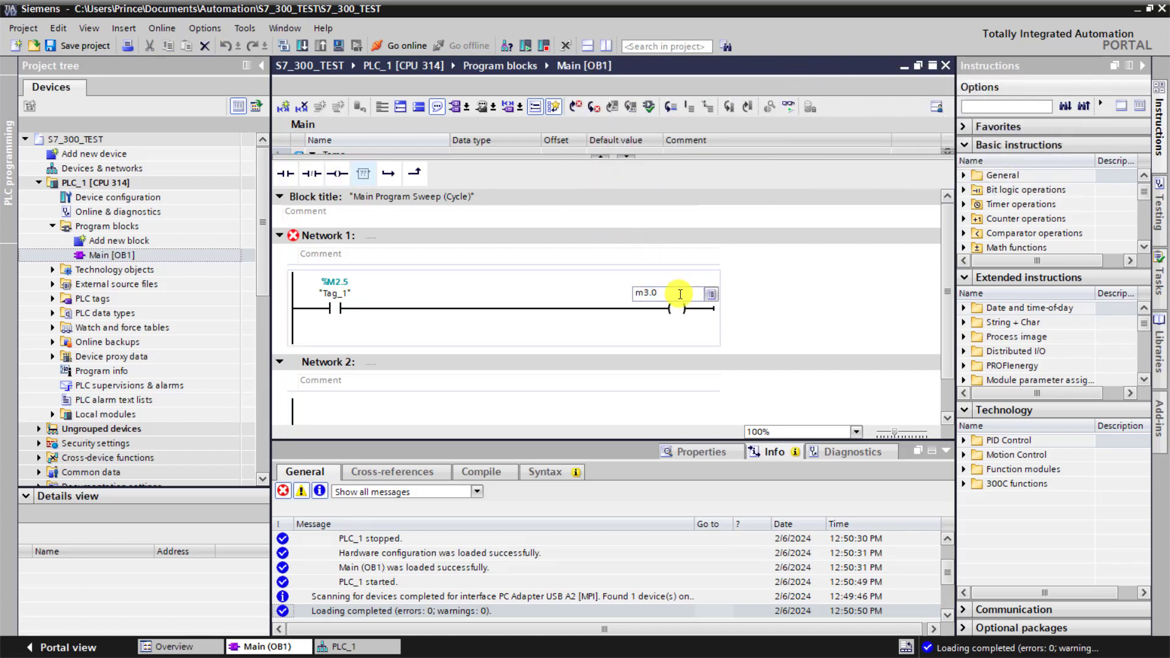
key("Return")
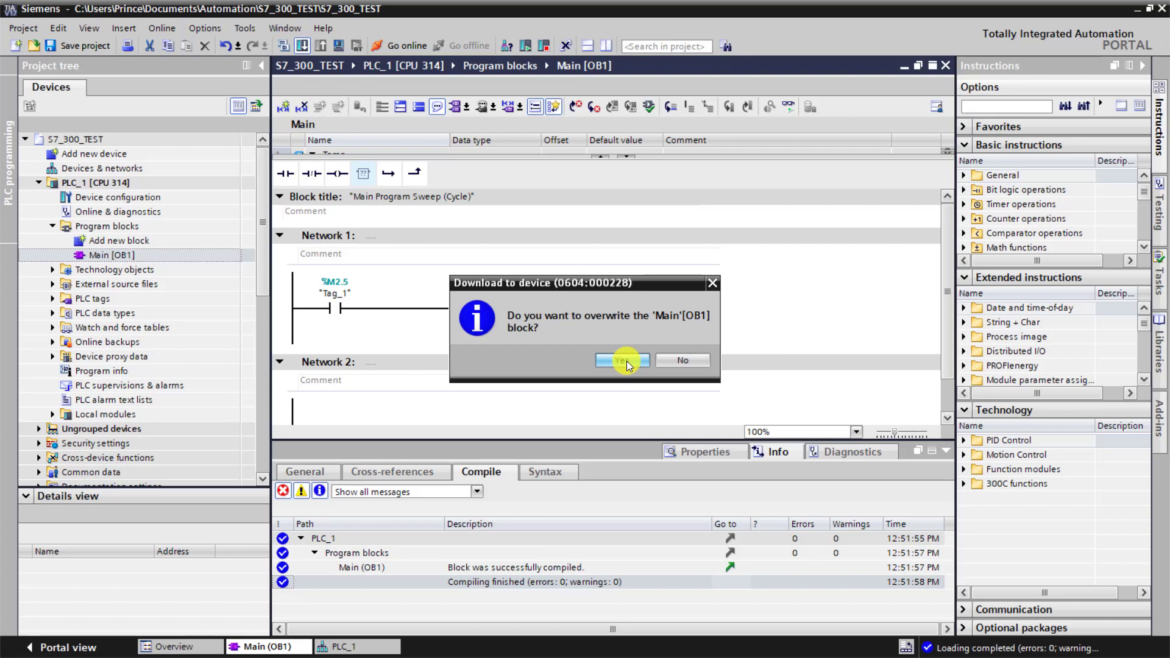
left_click(618, 361)
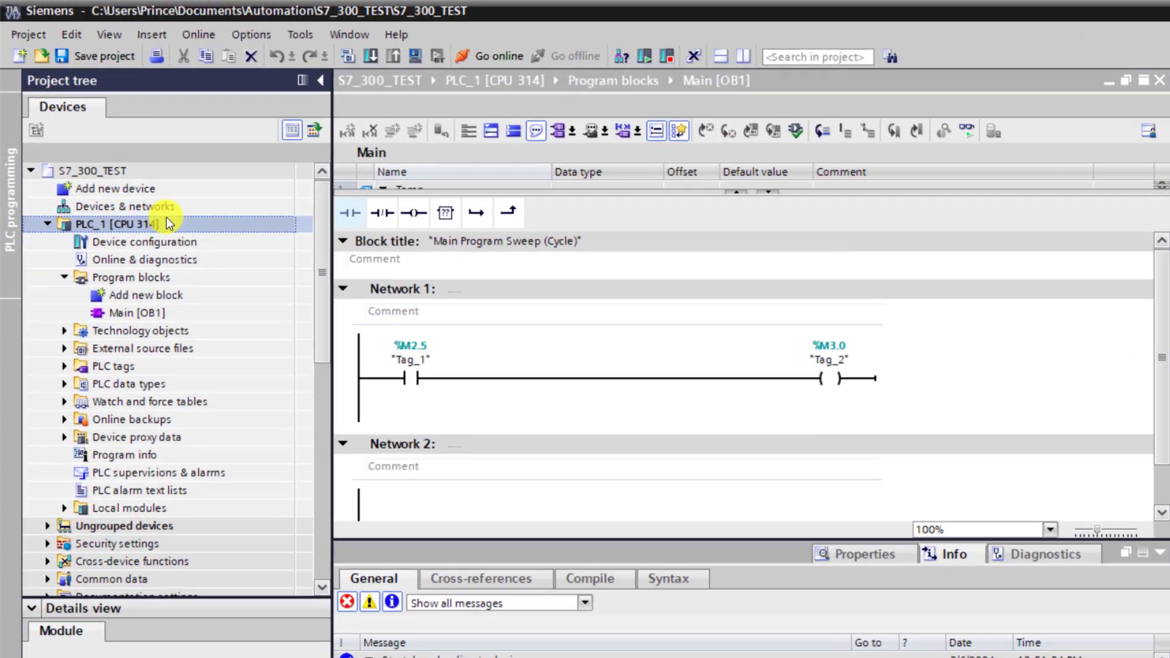
- Start a Software (all) download to PLC_1 from its context menu
right_click(116, 225)
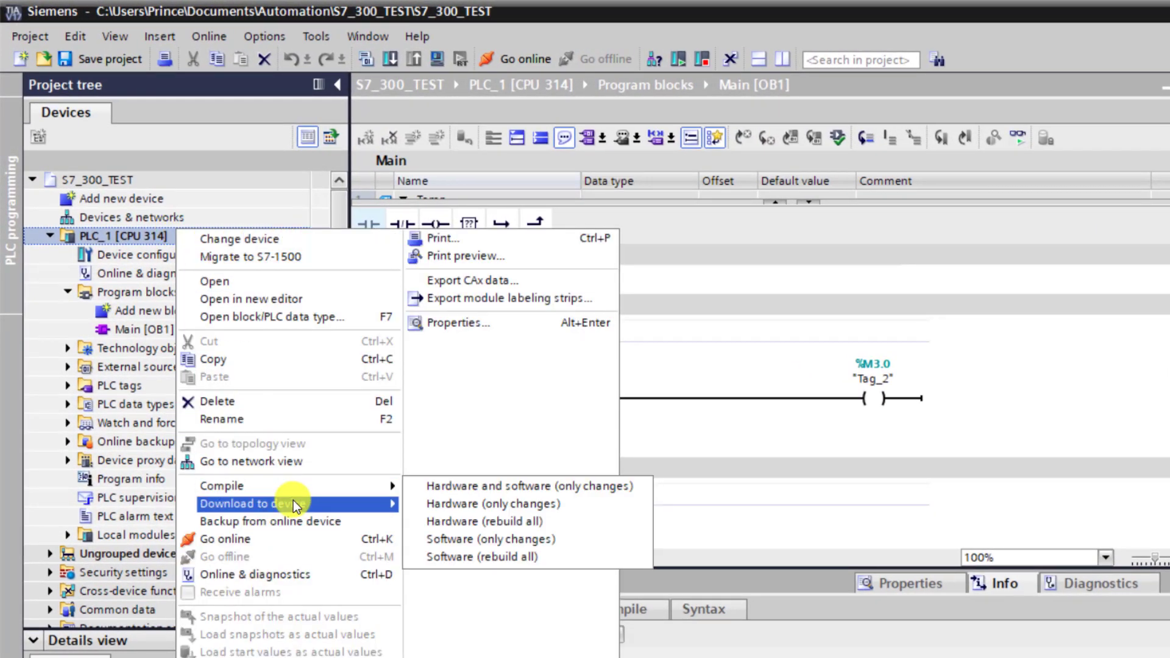
mouse_move(477, 521)
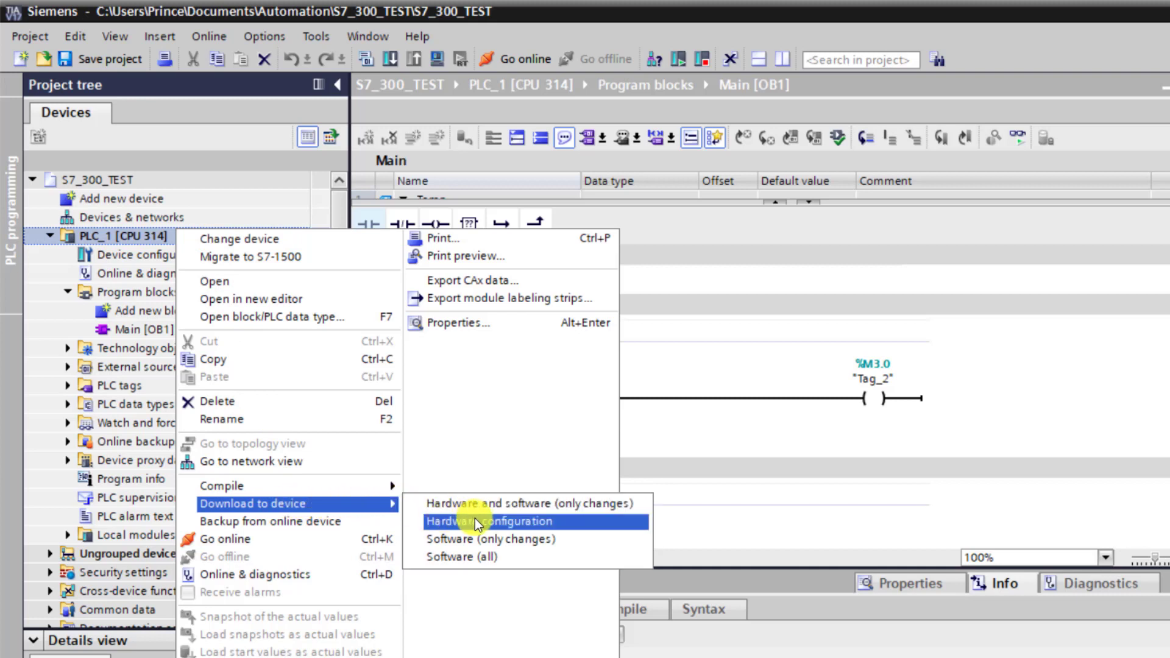
mouse_move(521, 503)
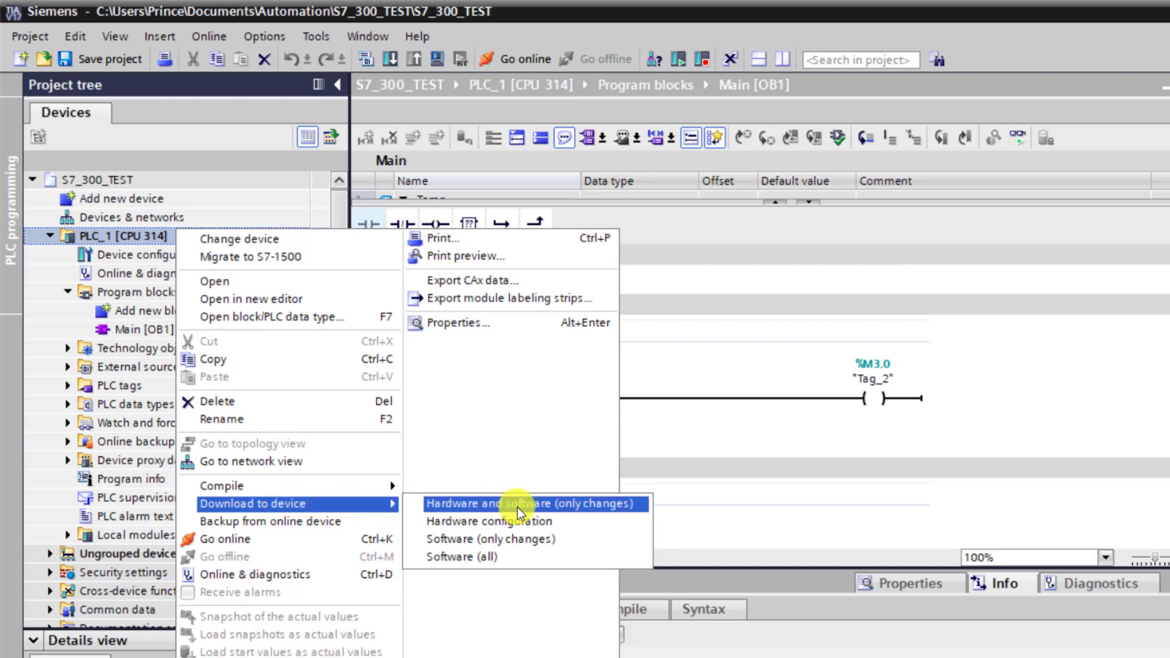
mouse_move(492, 520)
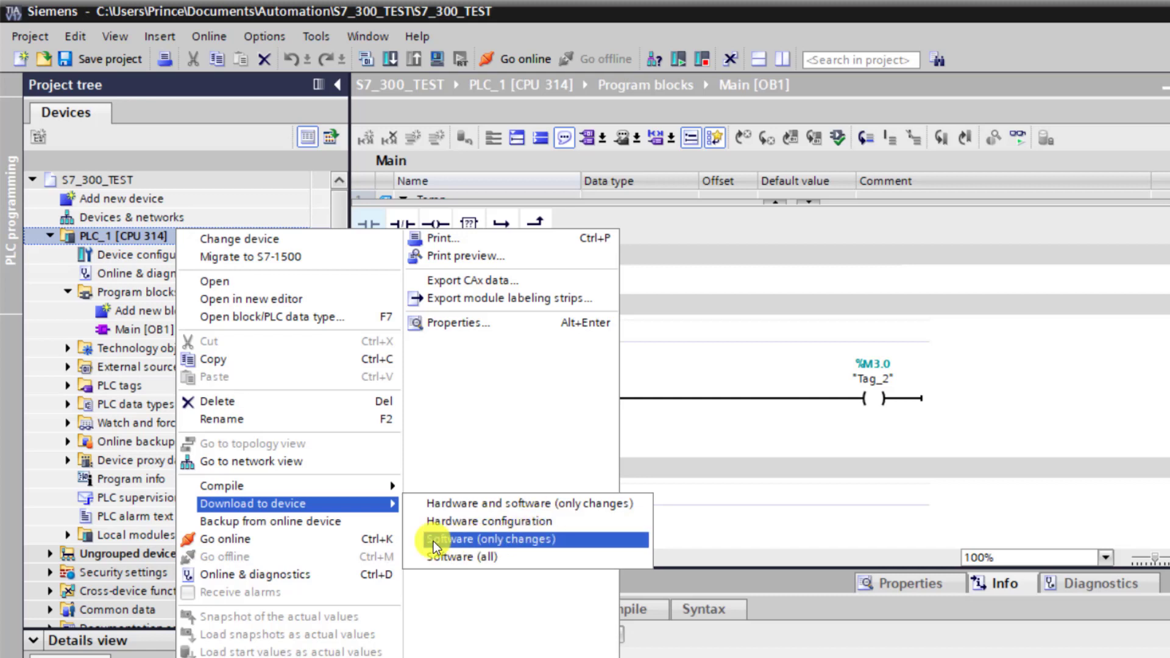
mouse_move(512, 545)
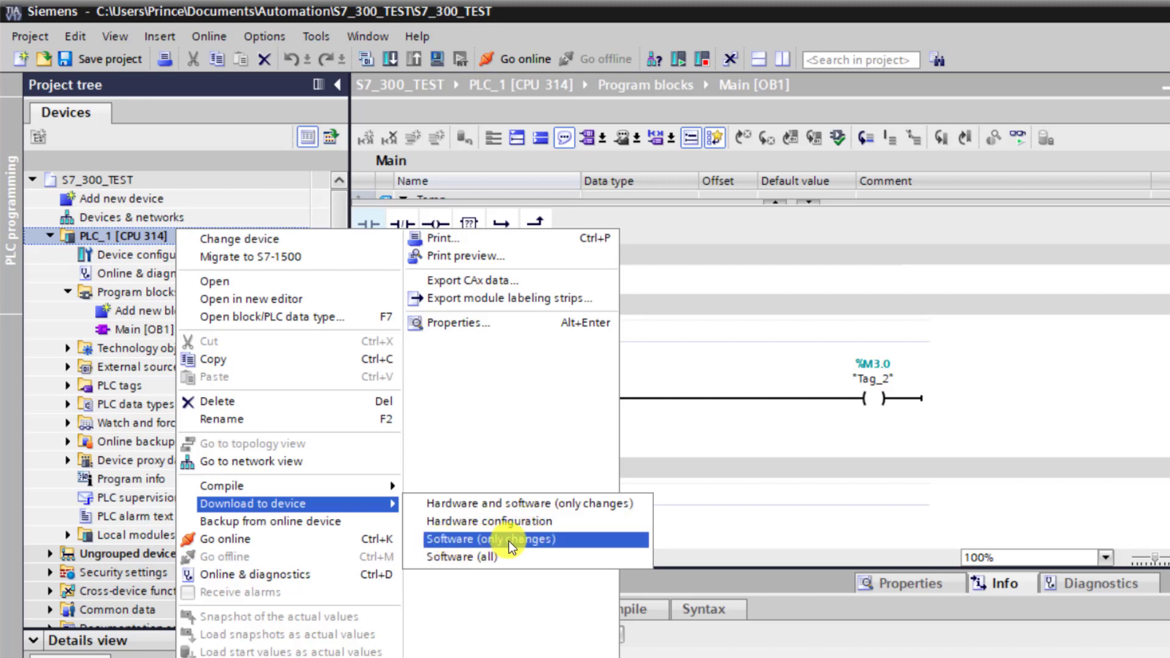
mouse_move(471, 557)
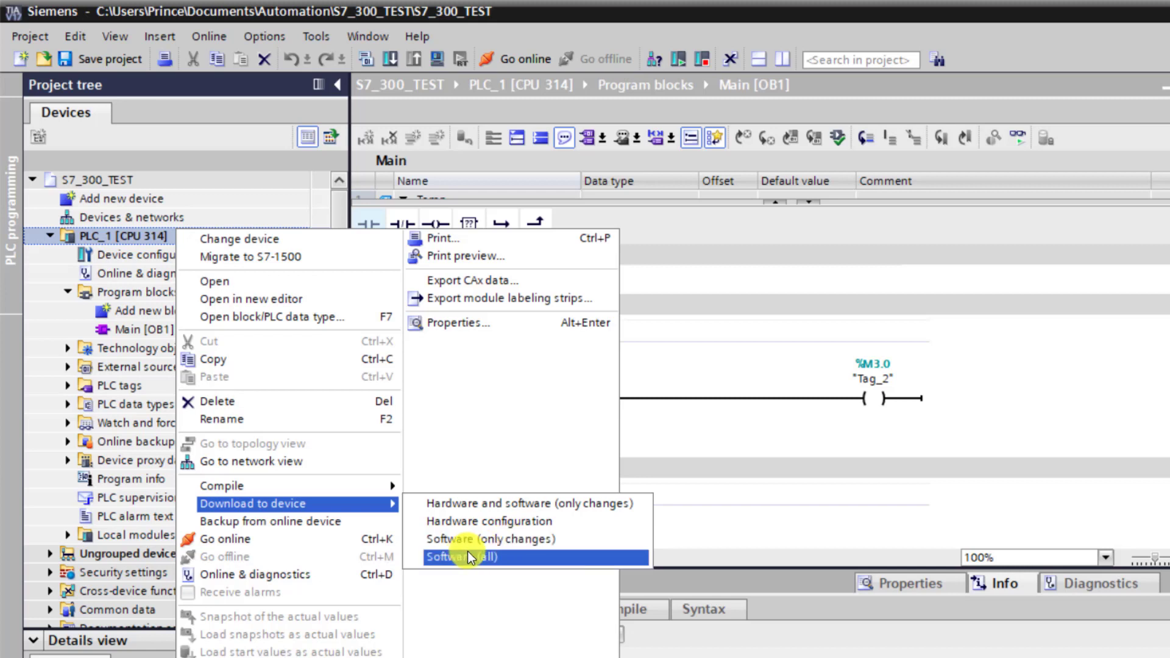
mouse_move(476, 566)
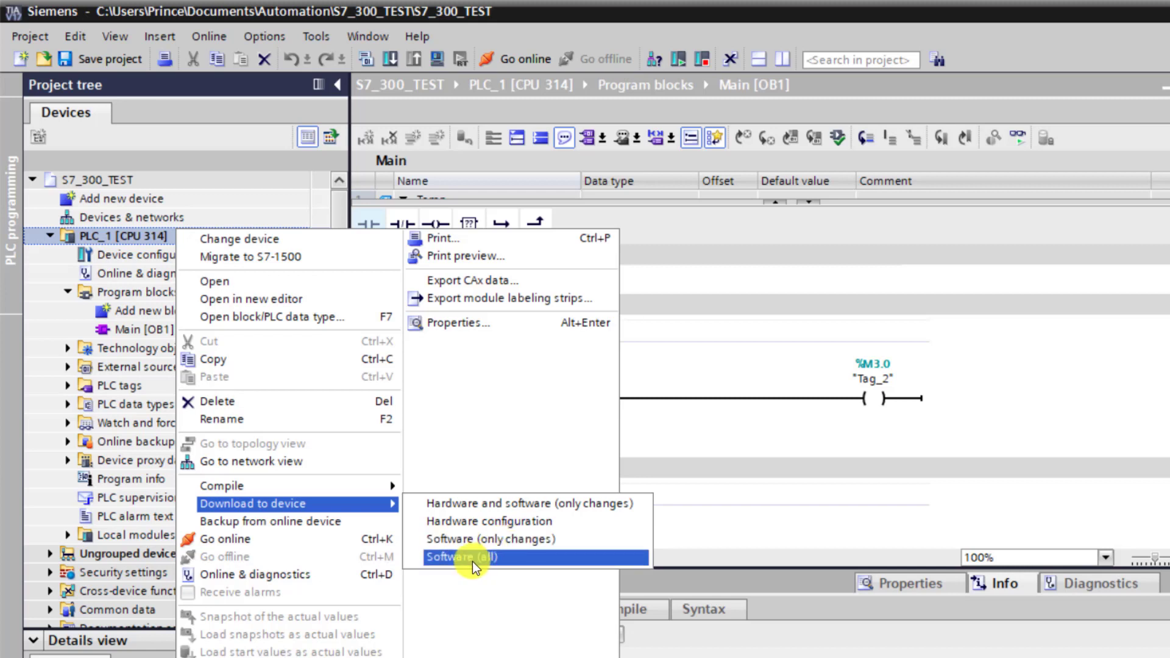
left_click(463, 557)
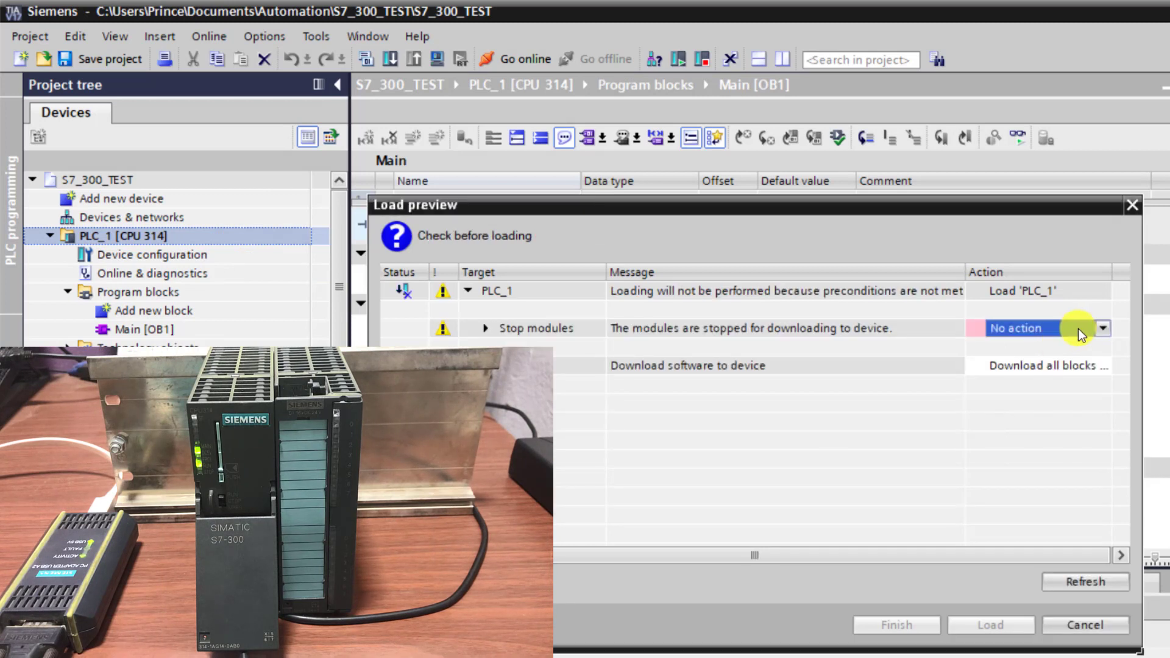
- Load Main [OB1] with Stop all modules selected and finish with 0 errors
left_click(1102, 328)
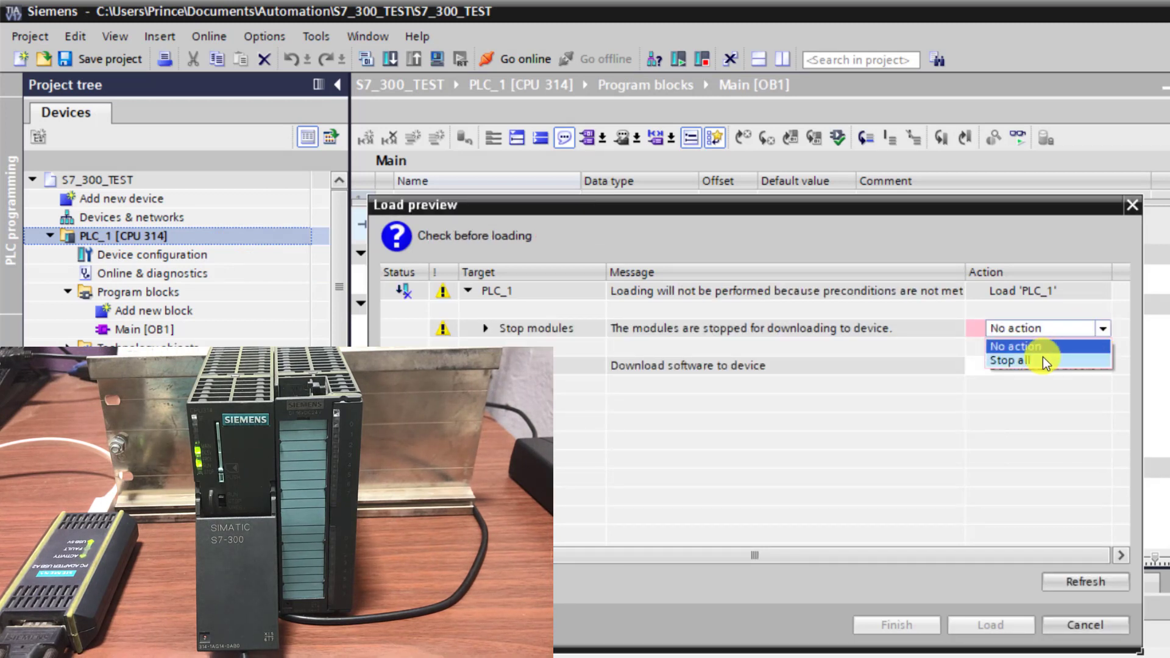
left_click(1010, 361)
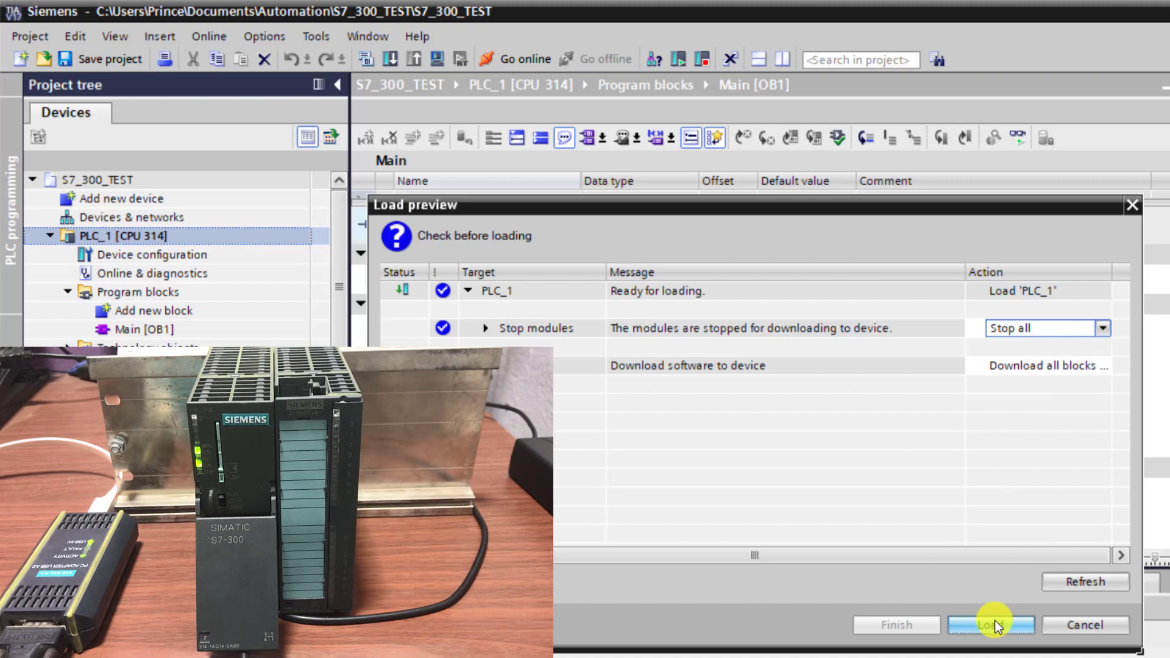
left_click(988, 624)
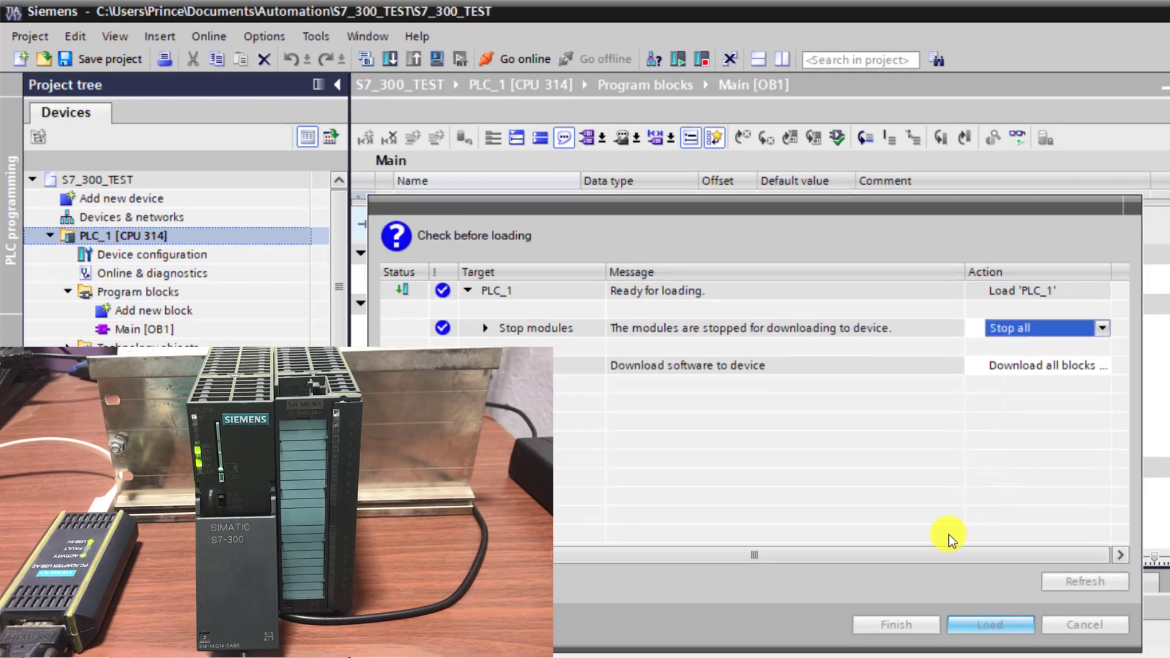
left_click(986, 624)
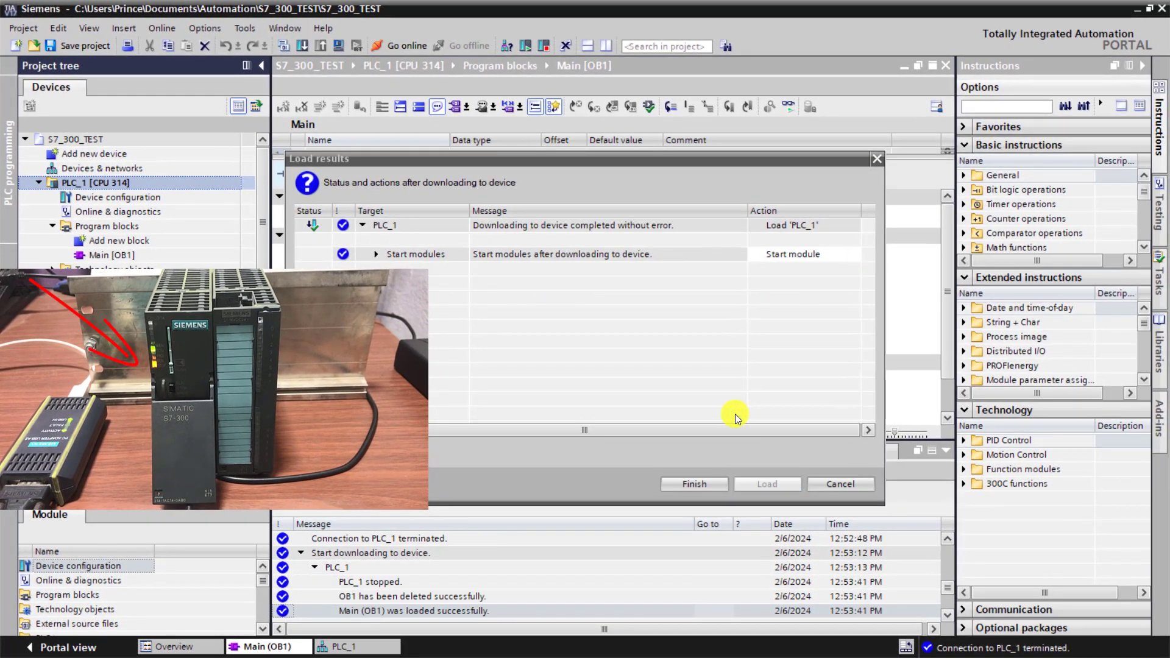
mouse_move(774, 296)
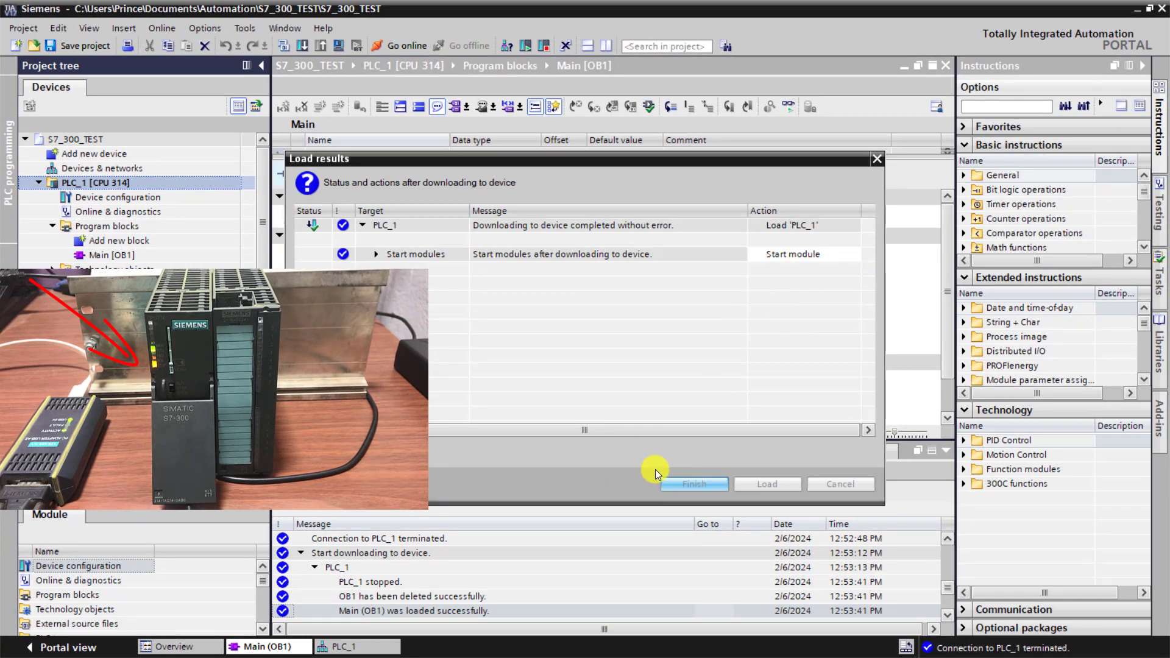
mouse_move(671, 435)
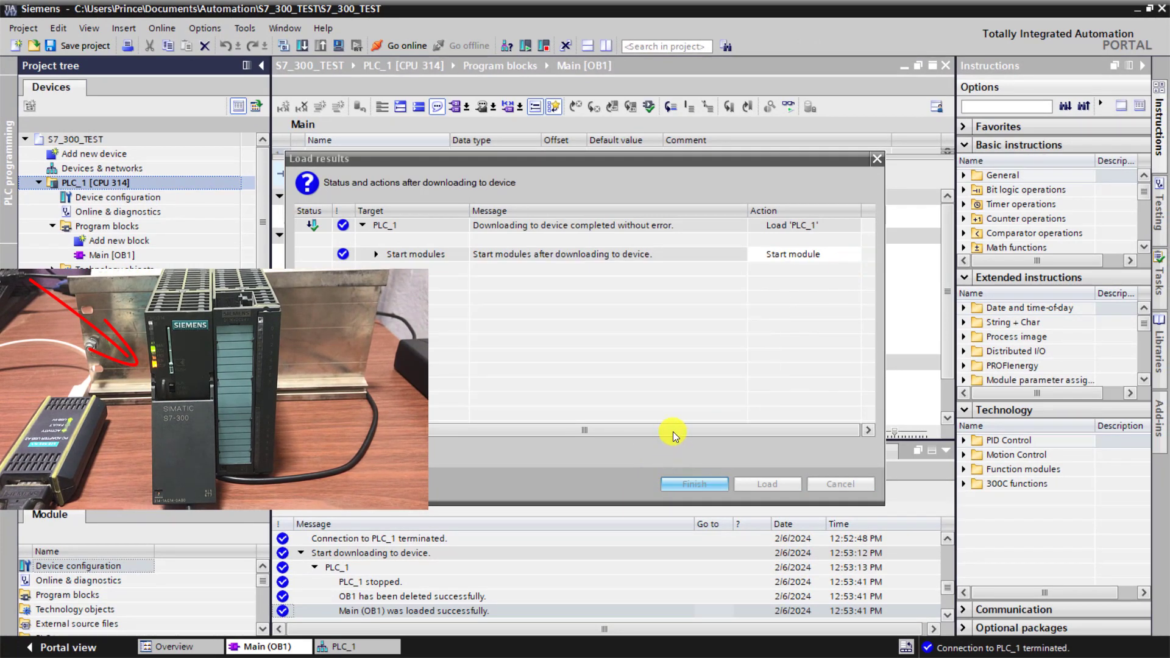
left_click(692, 484)
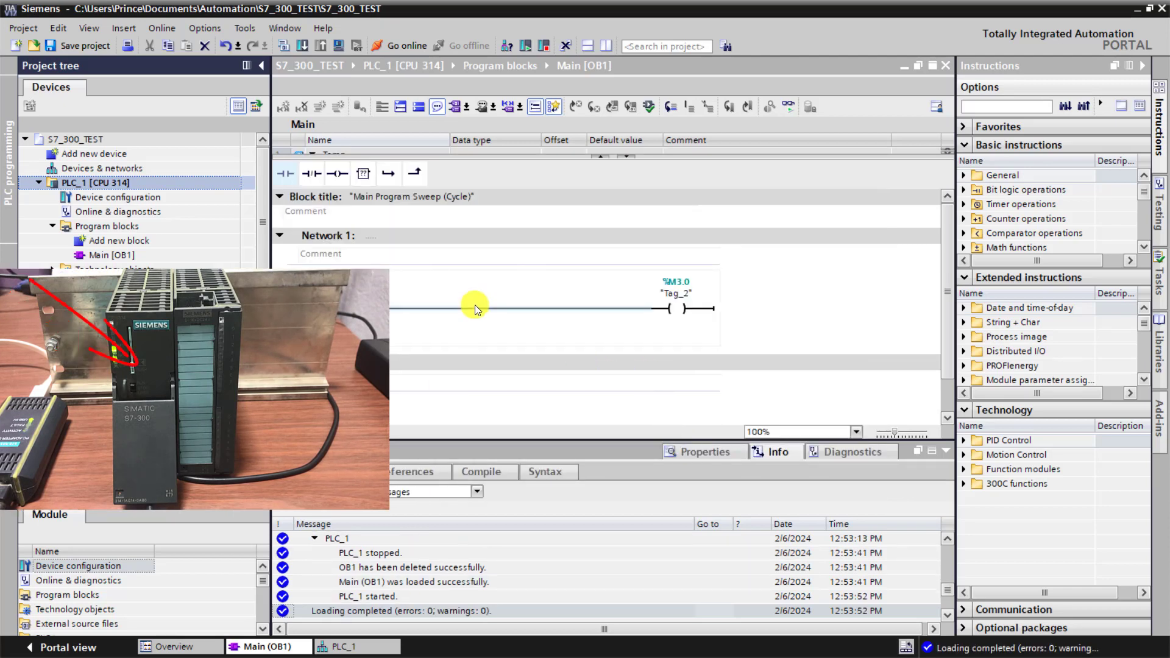
left_click(400, 46)
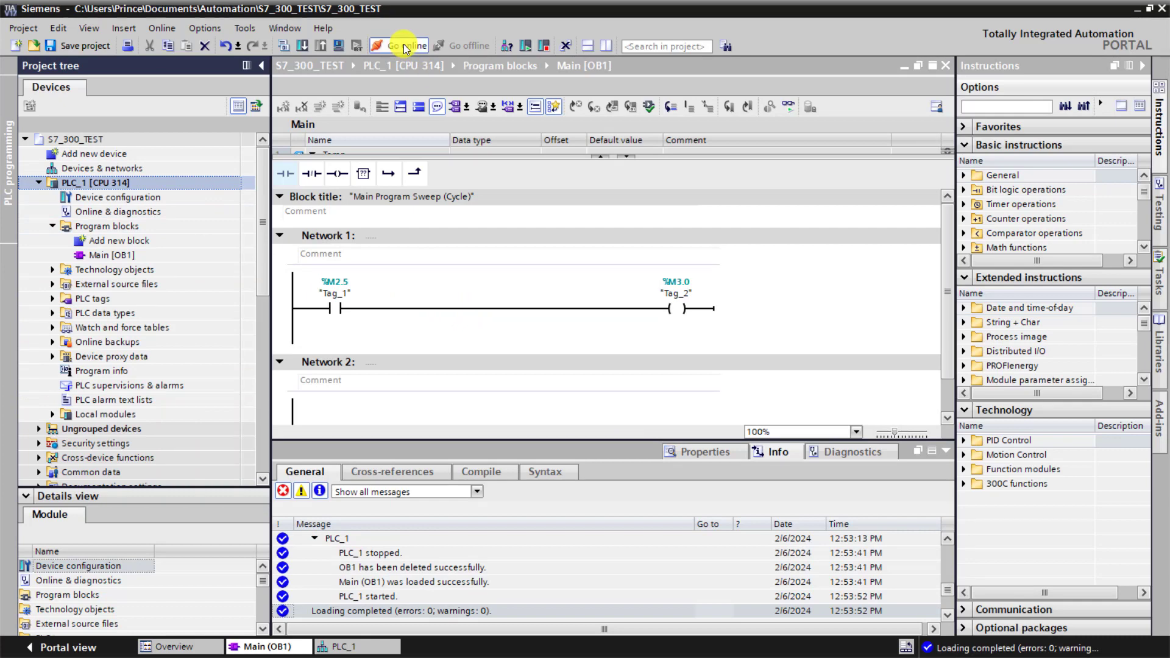
left_click(398, 45)
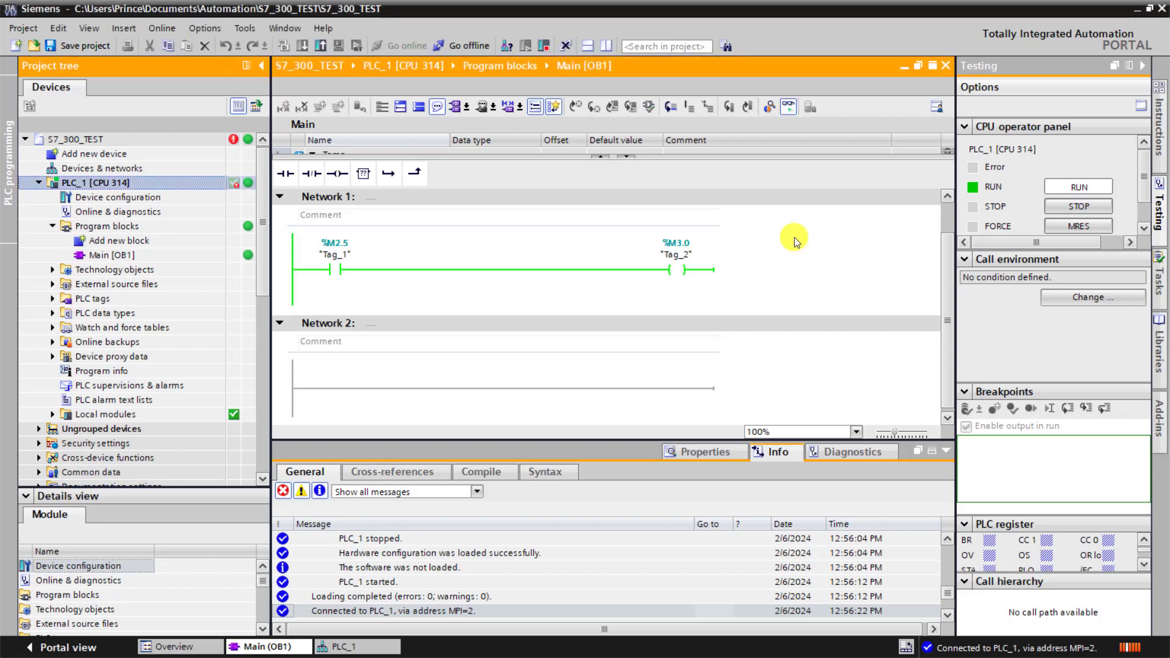
mouse_move(623, 304)
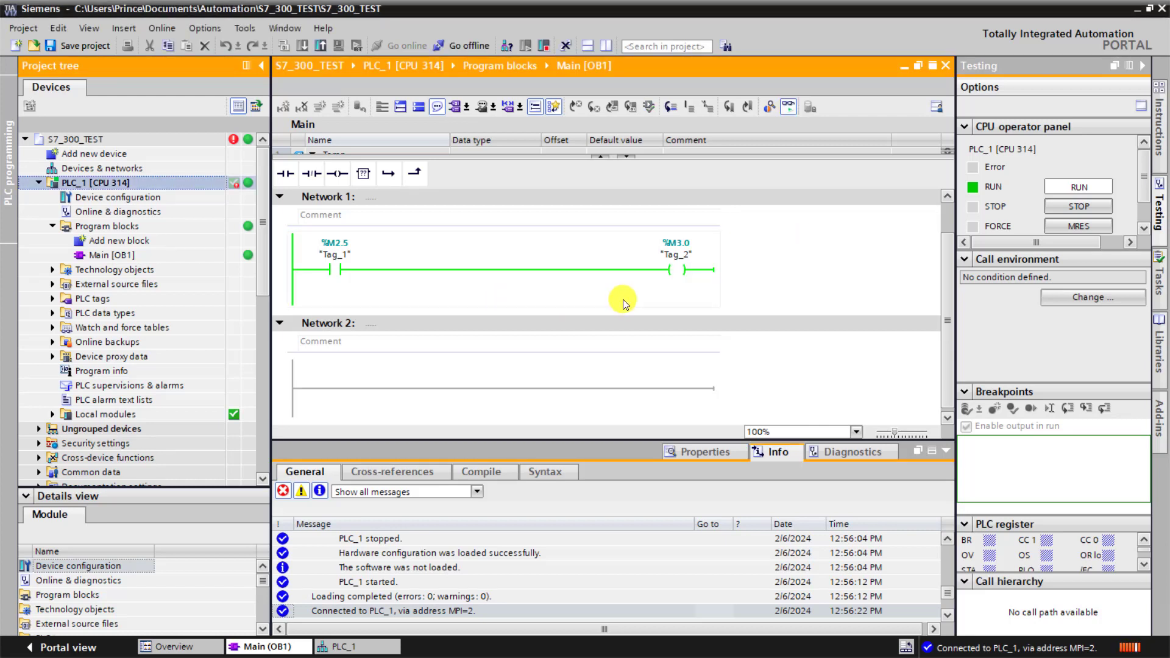
left_click(789, 106)
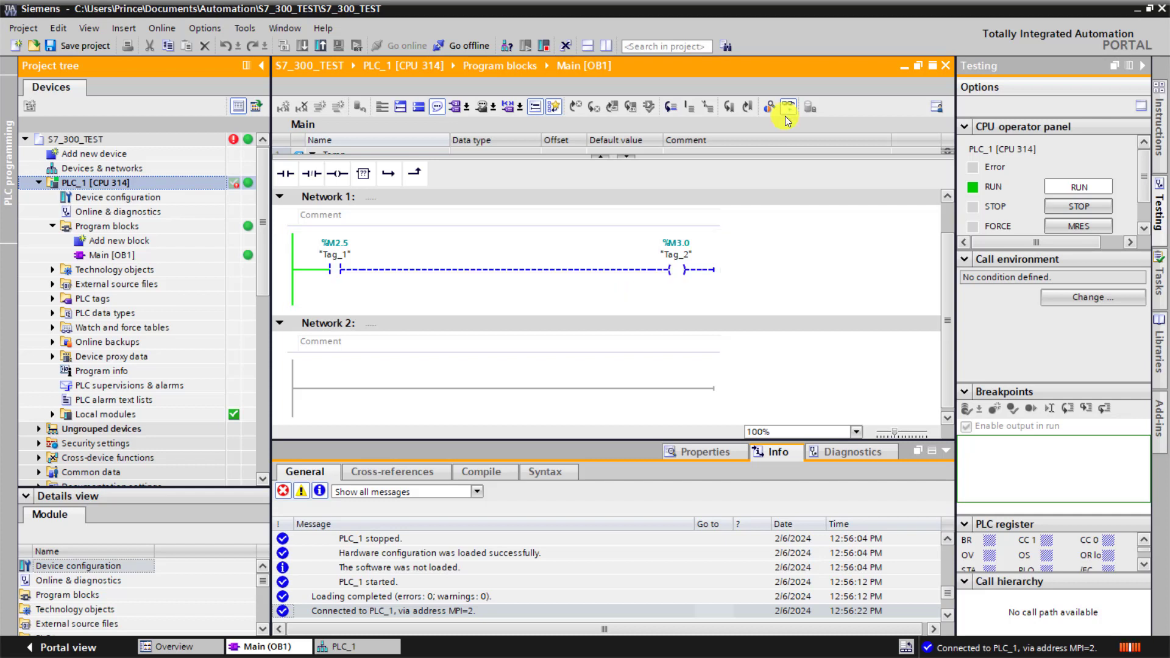
left_click(463, 45)
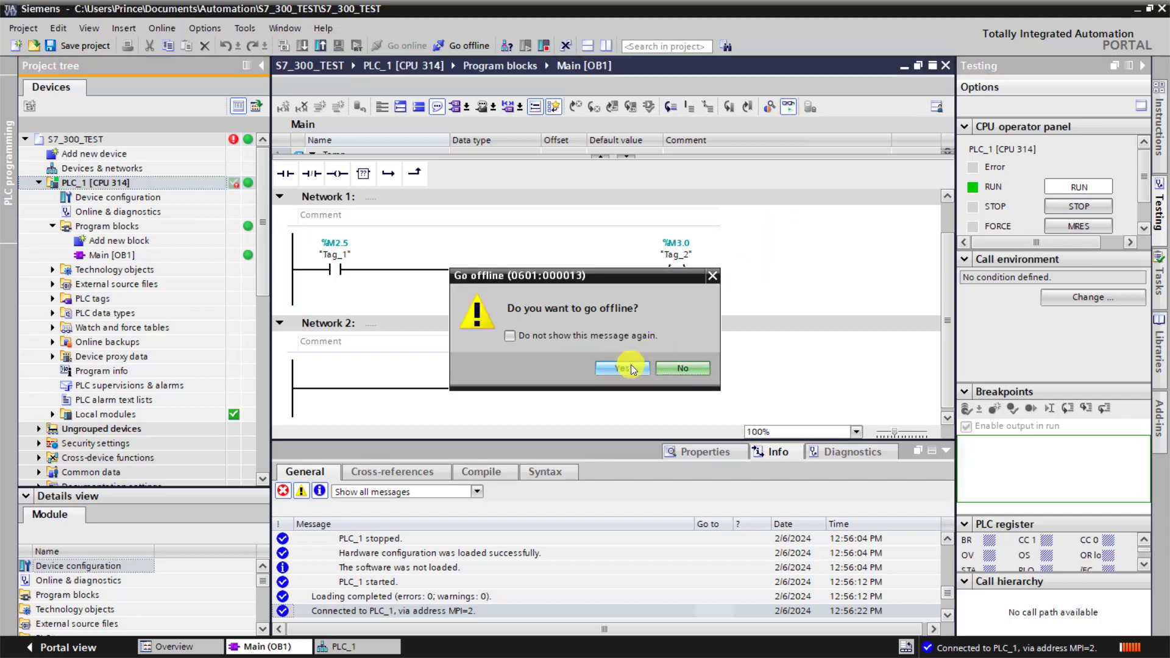
left_click(618, 368)
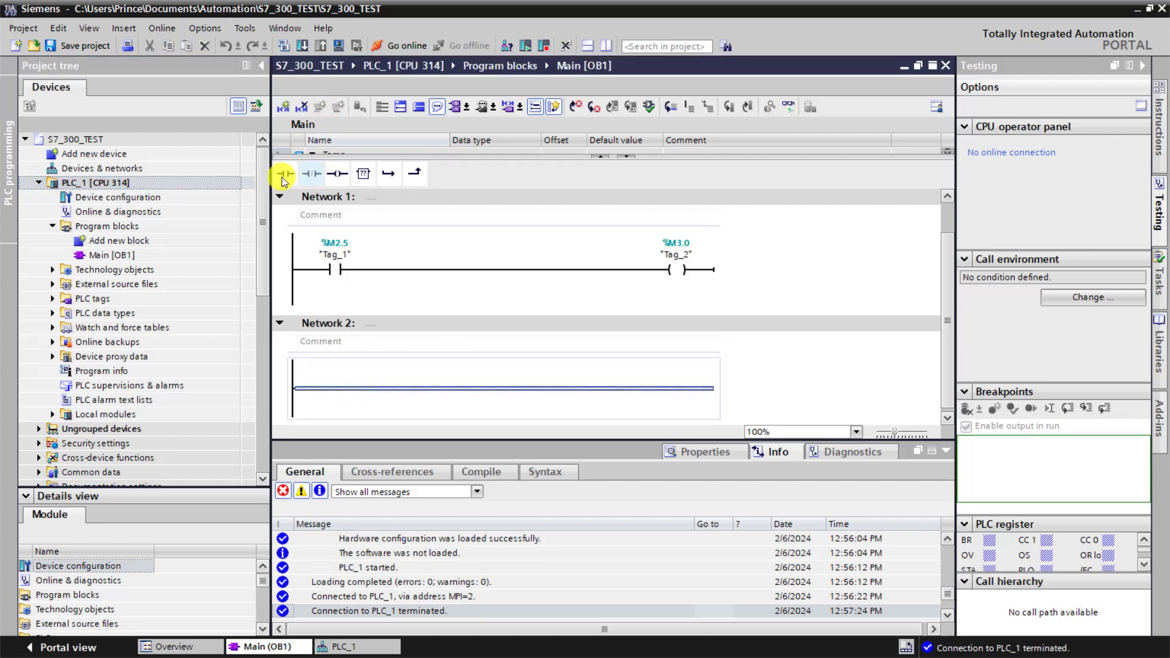
- Add contact M2.7 driving coil M3.1 in Network 2
left_click(284, 174)
type("%M2.7")
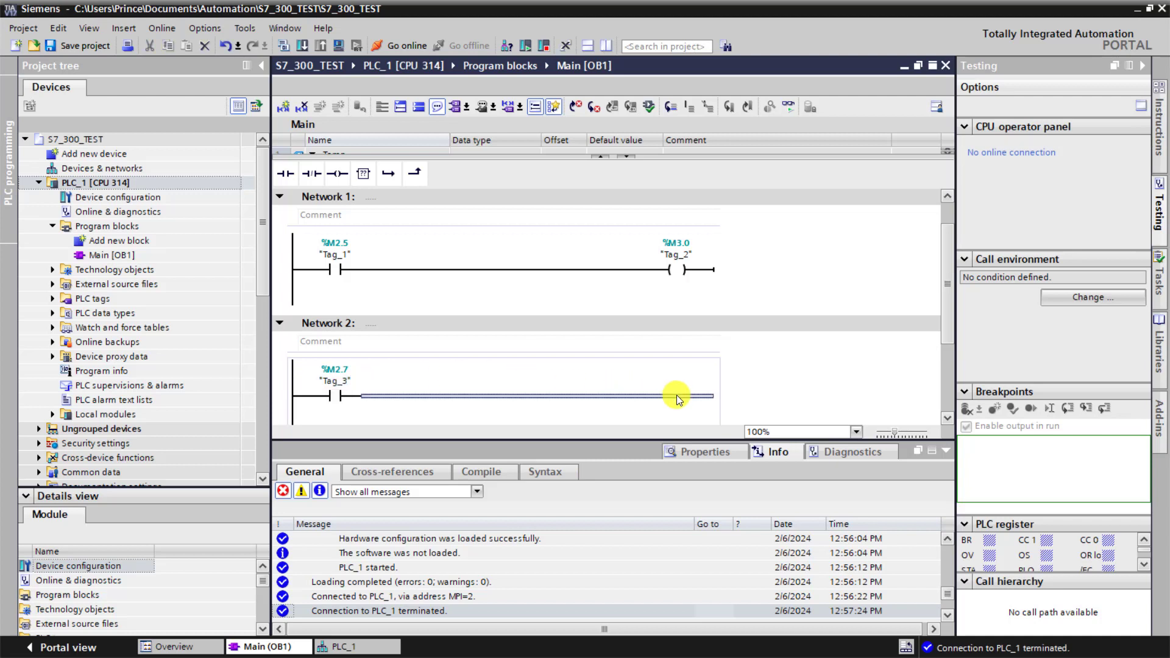
mouse_move(365, 197)
type("m")
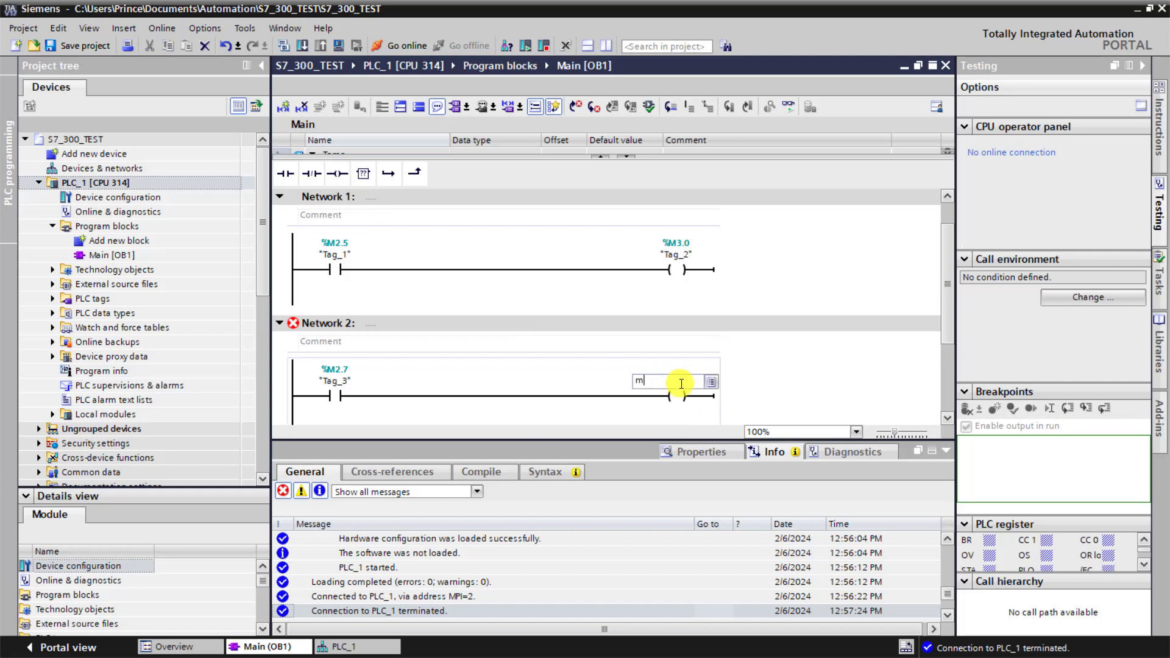
type("3.1")
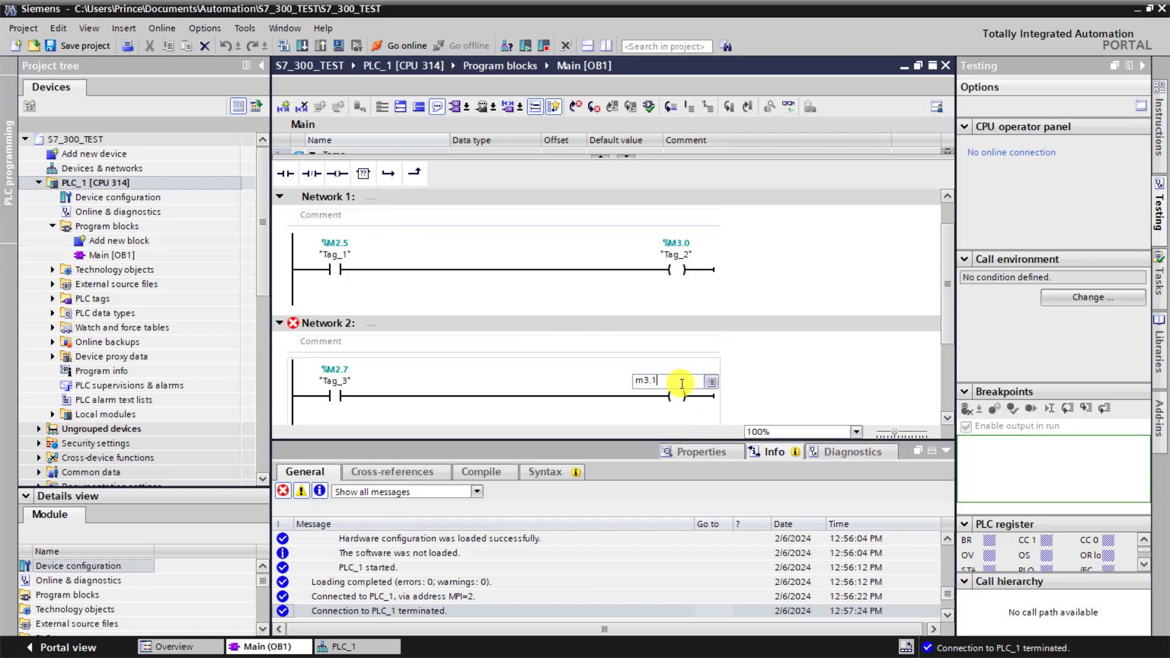
key("Return")
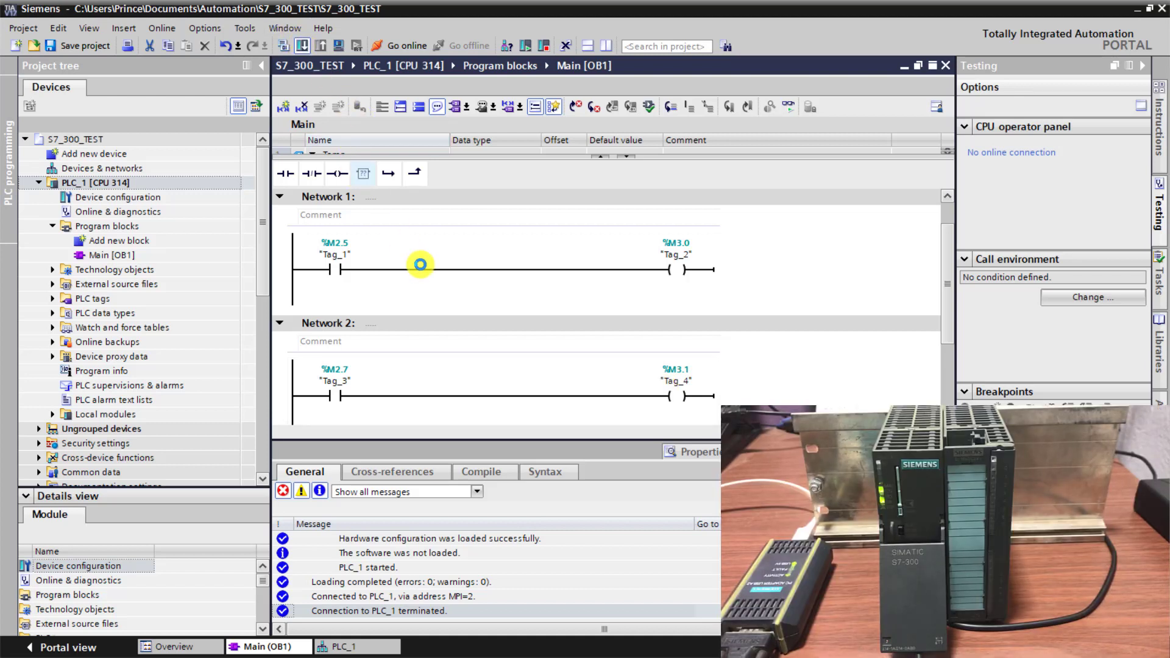
- Download the recompiled Main [OB1] to PLC_1, confirming the overwrite of the existing block
left_click(335, 45)
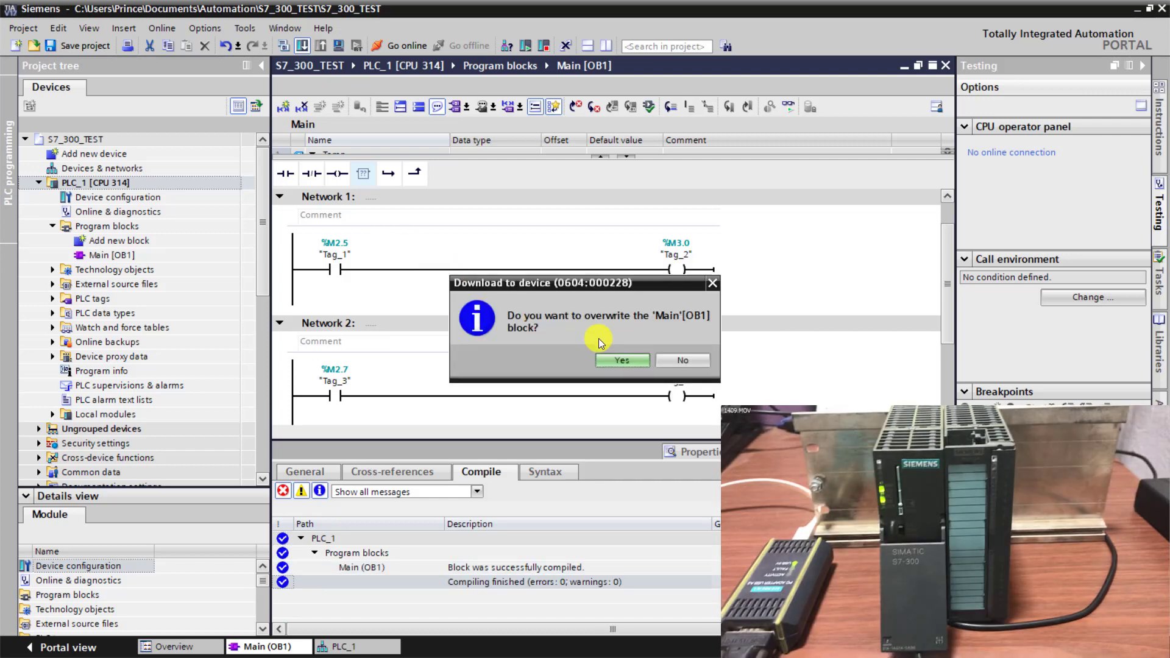
left_click(622, 361)
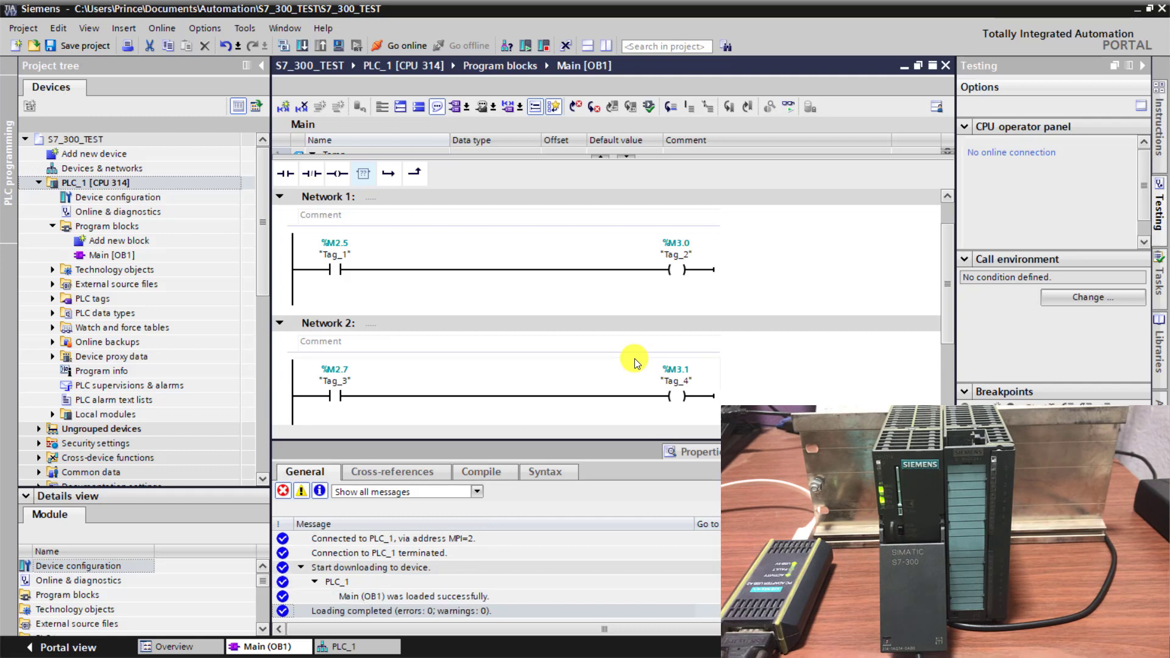
mouse_move(472, 363)
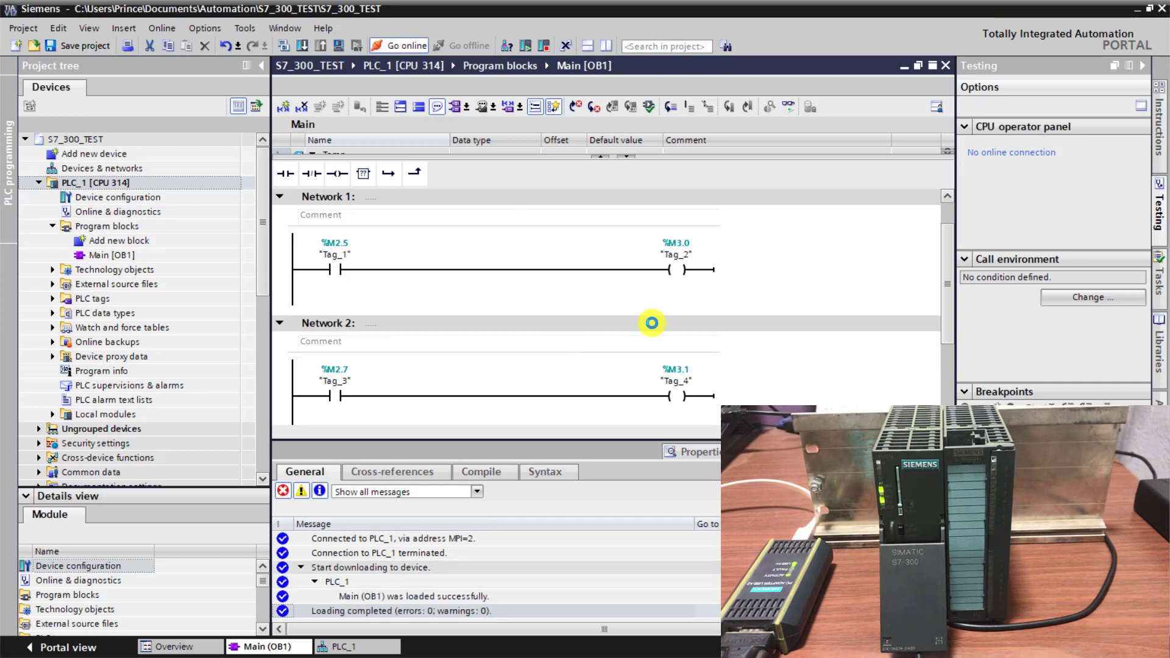
- Go online with PLC_1 over MPI and review the monitored status of Networks 1 and 2
left_click(404, 45)
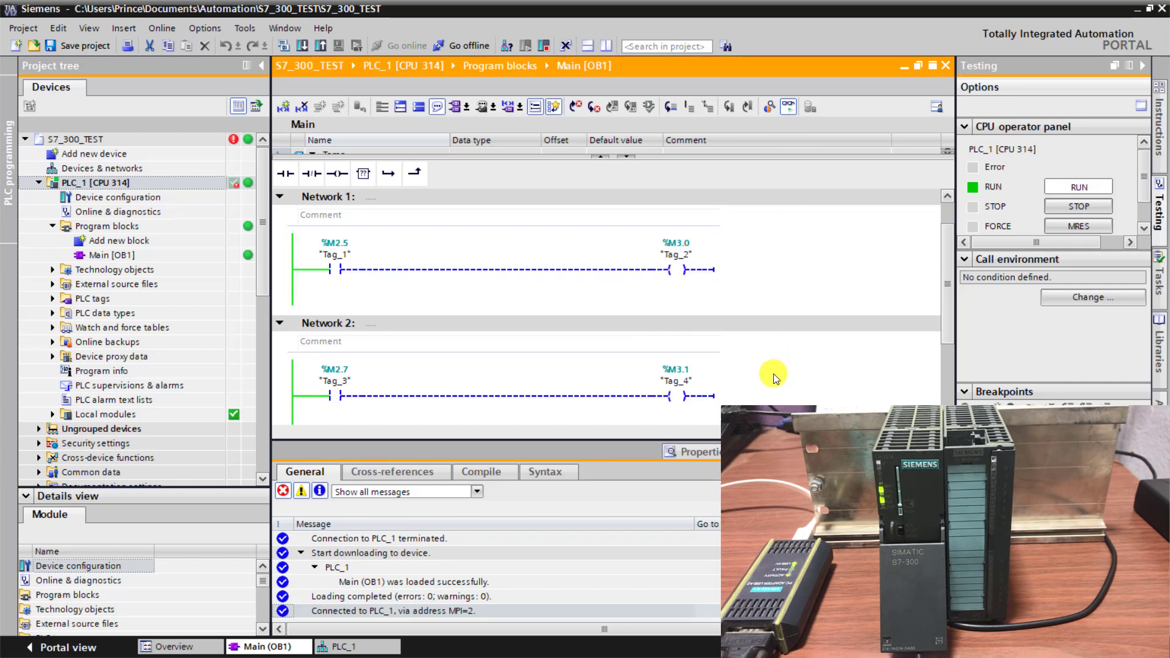
scroll("up", 3)
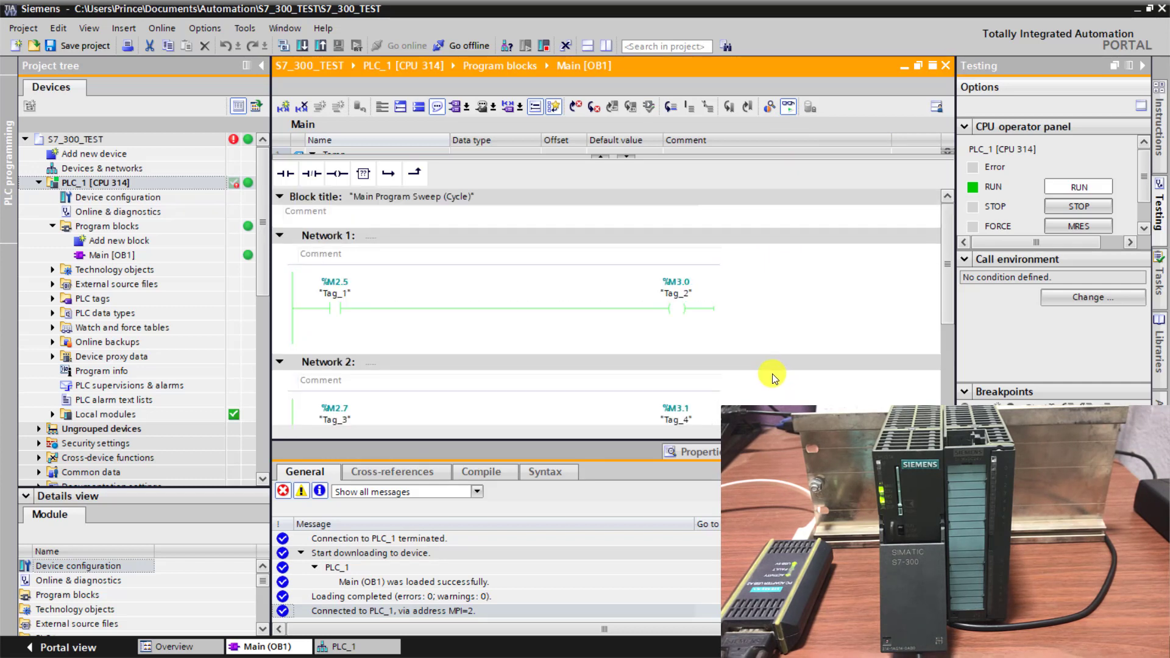
scroll("down", 3)
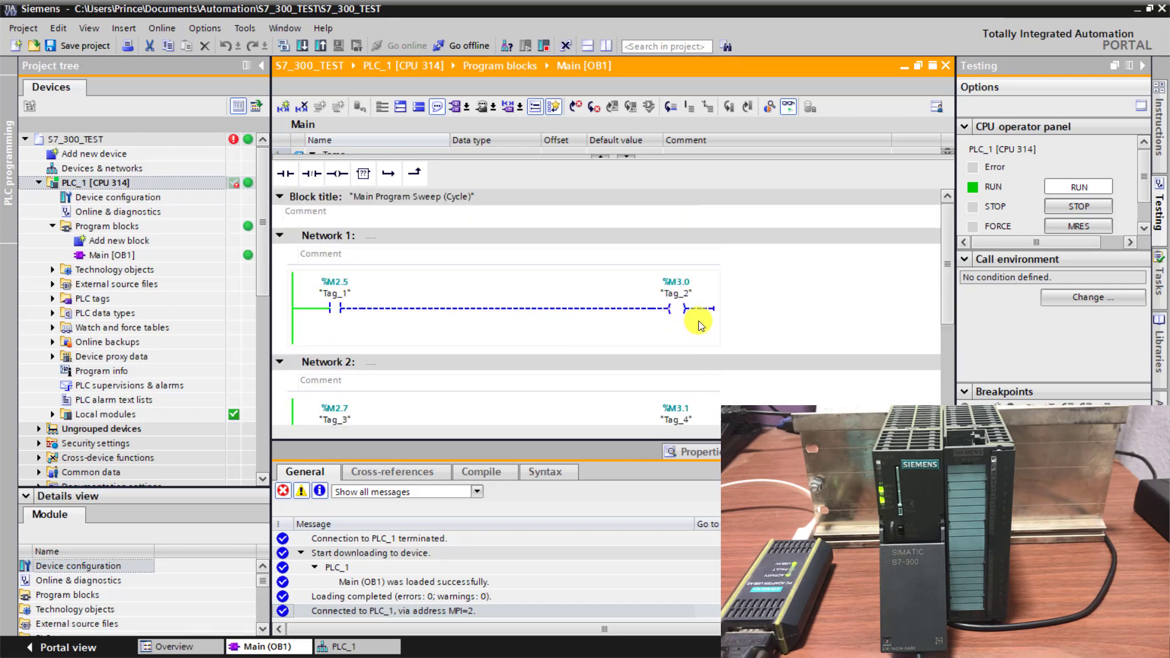
mouse_move(756, 315)
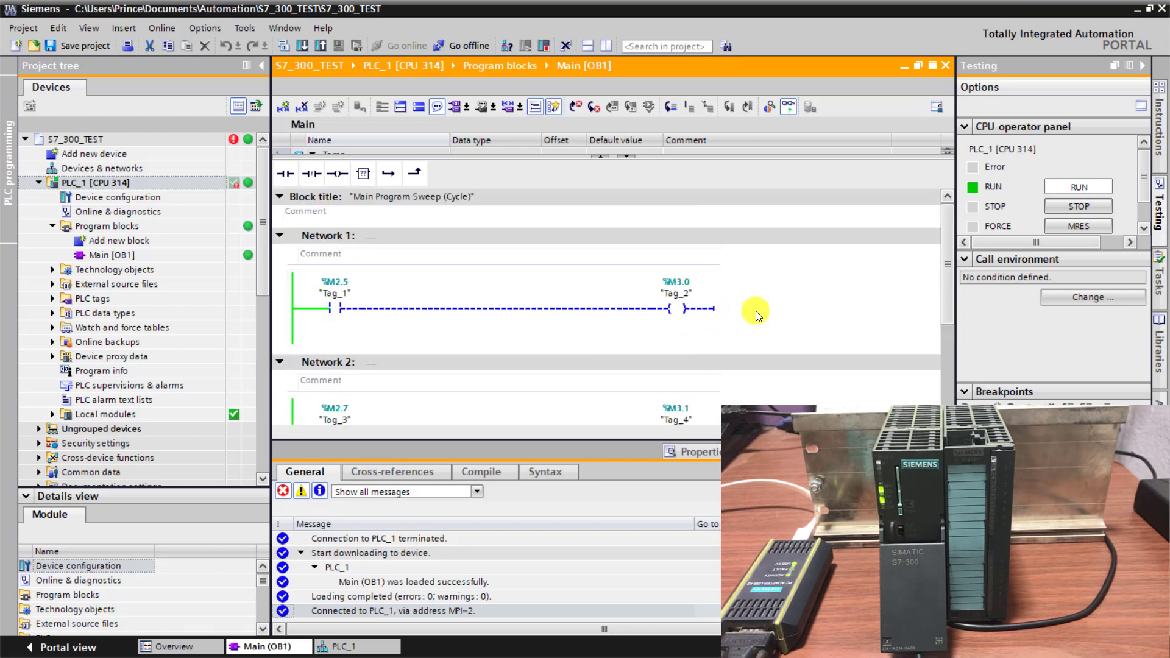